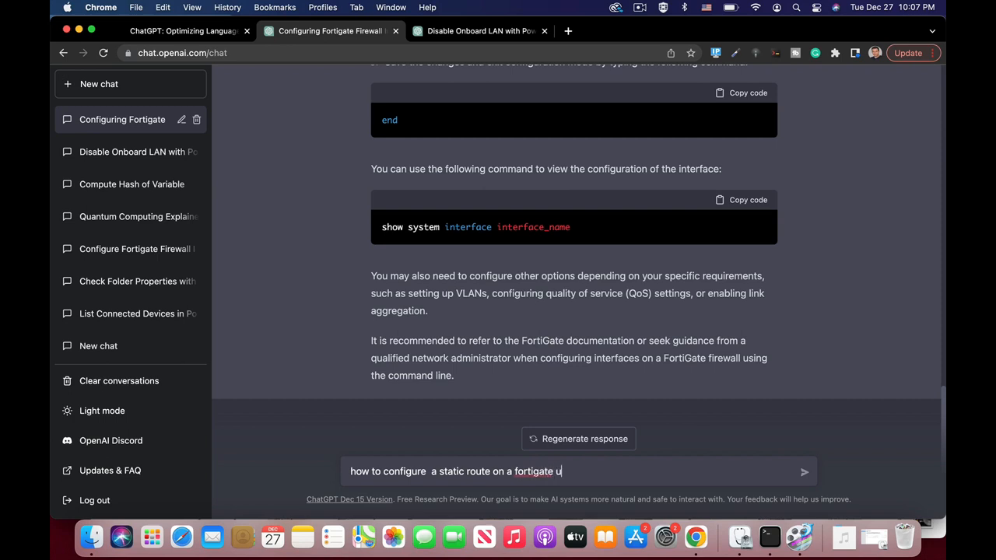
# - Ask ChatGPT for FortiGate static-route steps using the command line and read through the reply
pyautogui.write('sing comm')
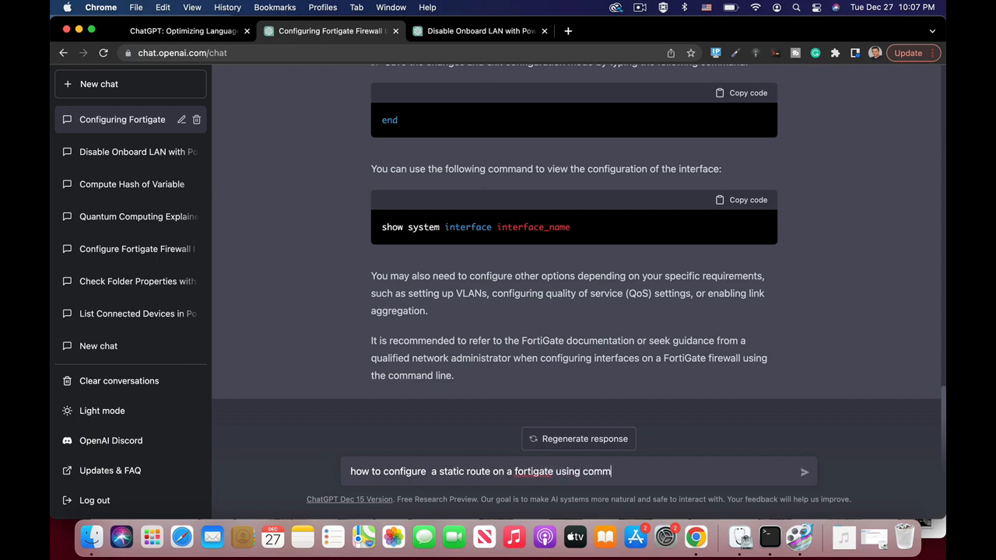
pyautogui.write('and line')
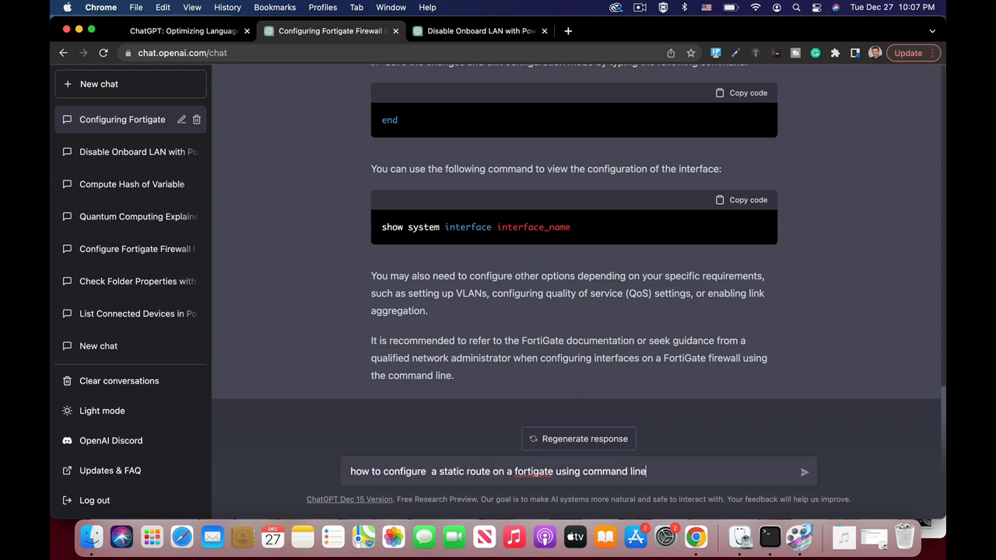
pyautogui.click(804, 471)
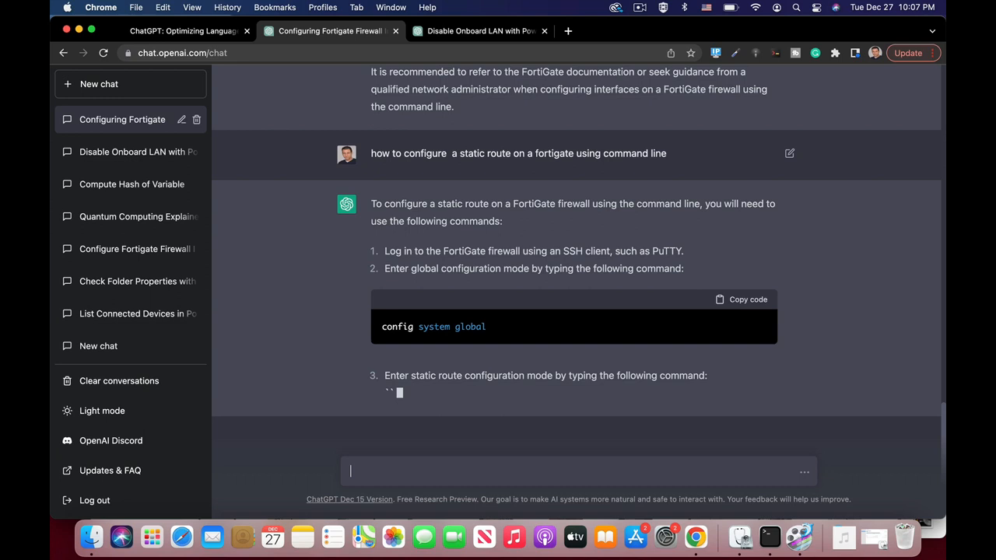
pyautogui.scroll(-3)
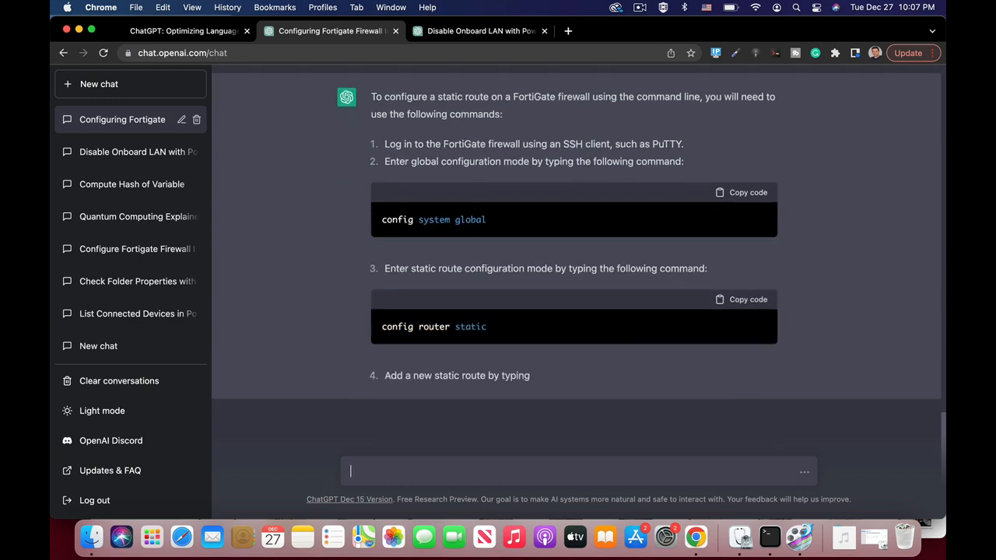
pyautogui.scroll(-3)
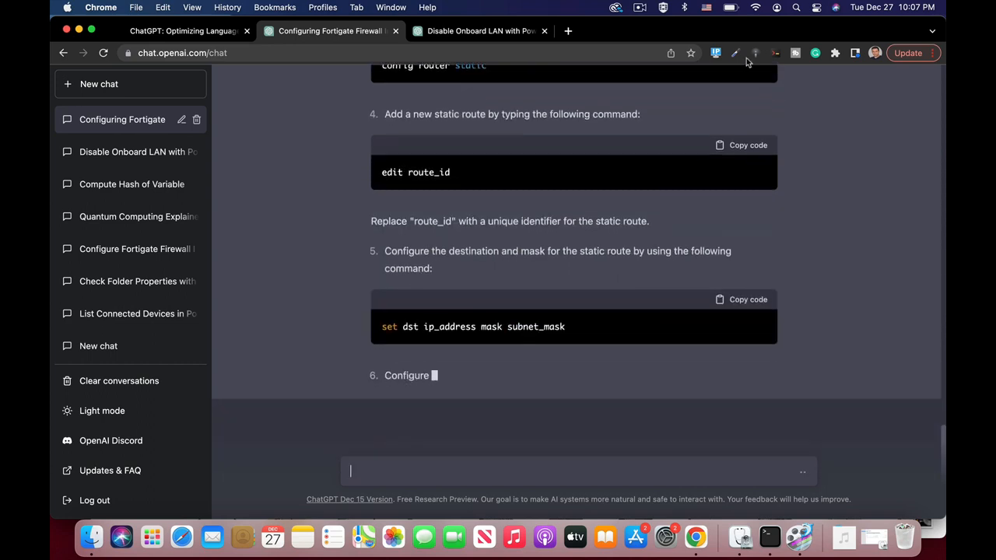
pyautogui.scroll(-3)
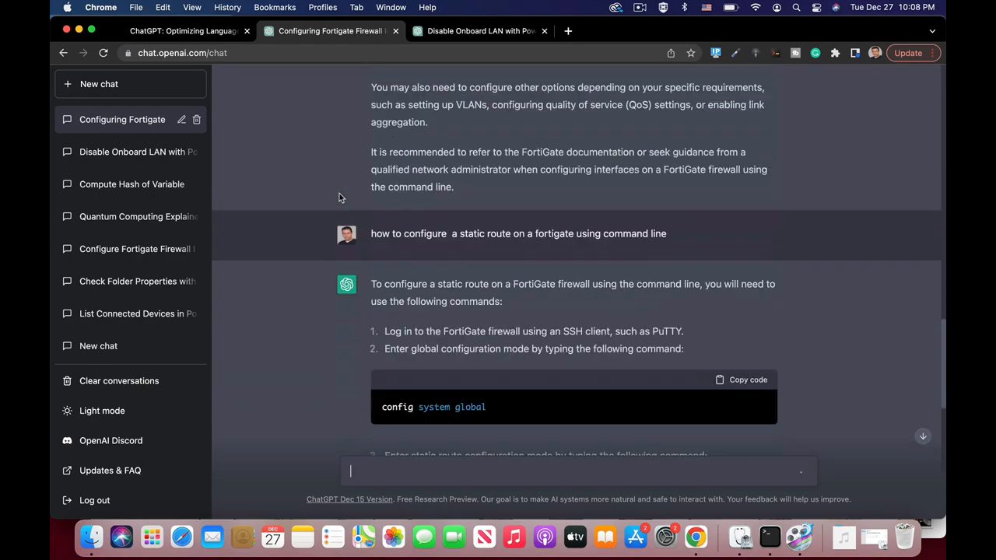
pyautogui.scroll(-3)
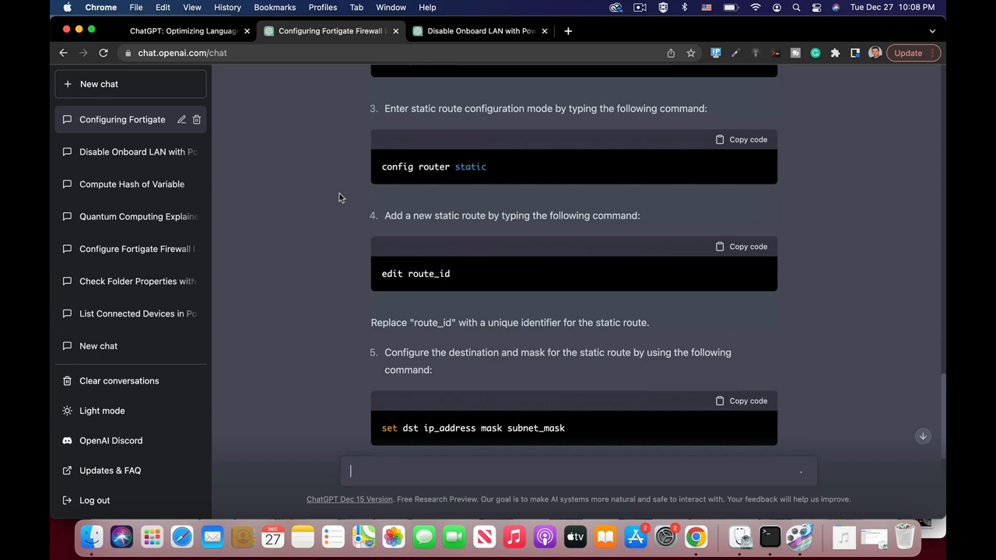
pyautogui.scroll(-3)
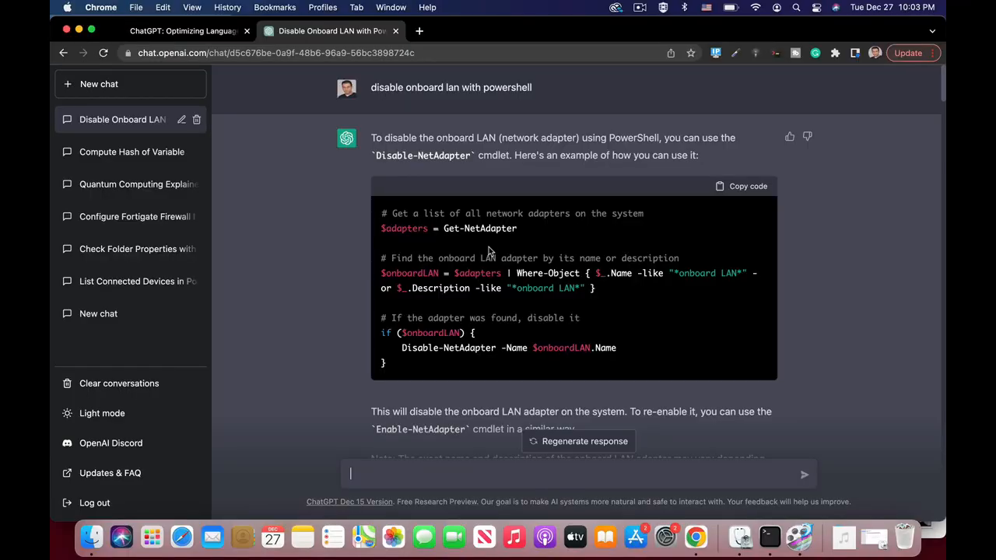
pyautogui.moveTo(361, 271)
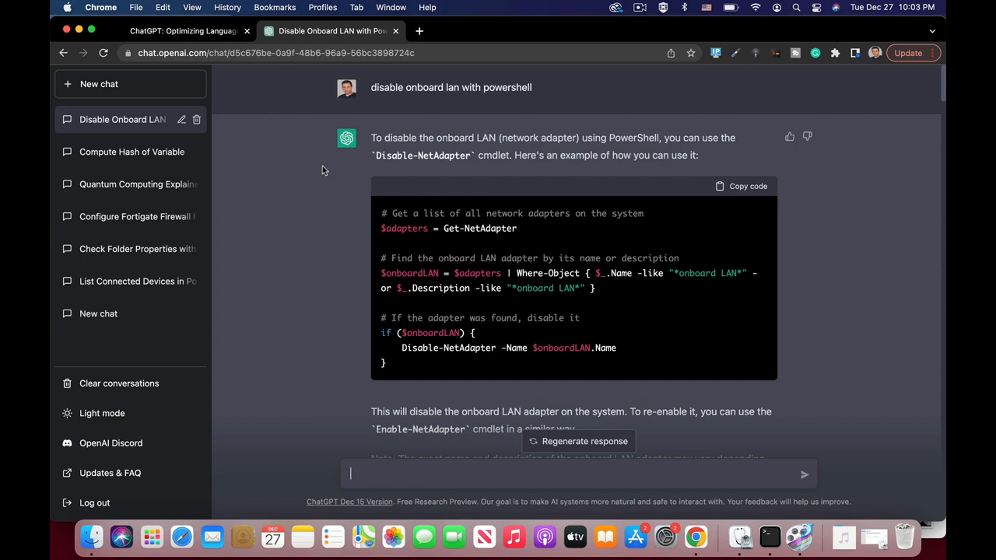
# - From the OpenAI ChatGPT announcement article, follow the Try link into a fresh ChatGPT chat
pyautogui.click(183, 32)
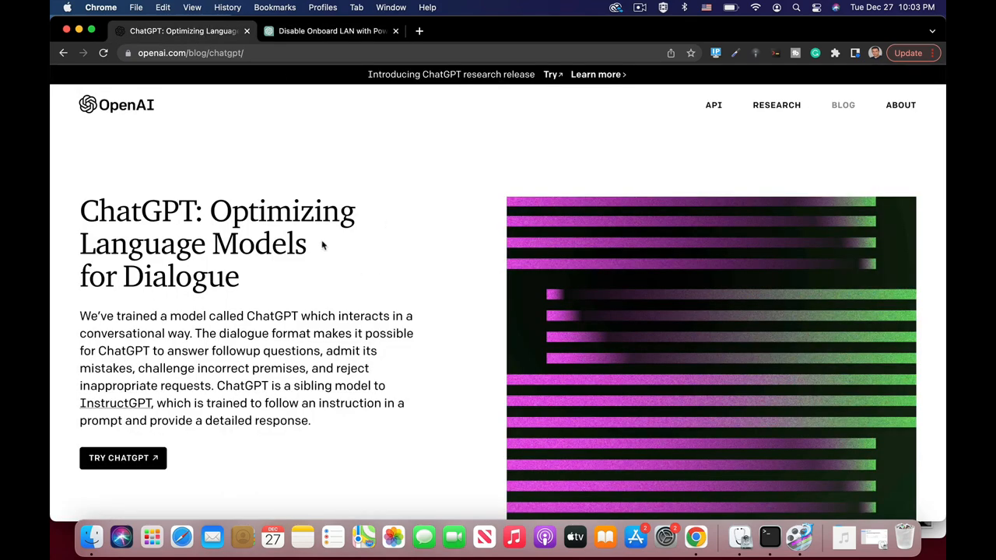
pyautogui.moveTo(551, 75)
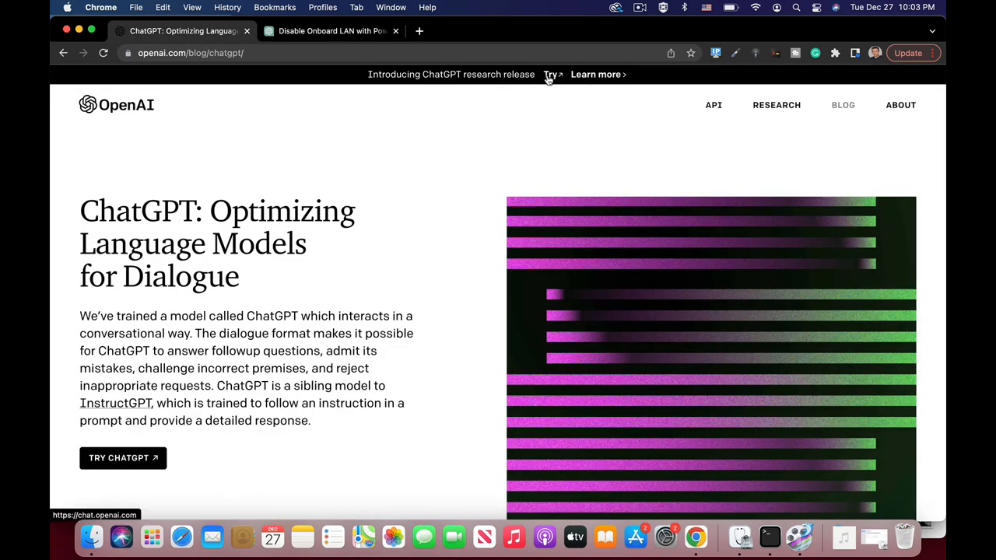
pyautogui.click(123, 457)
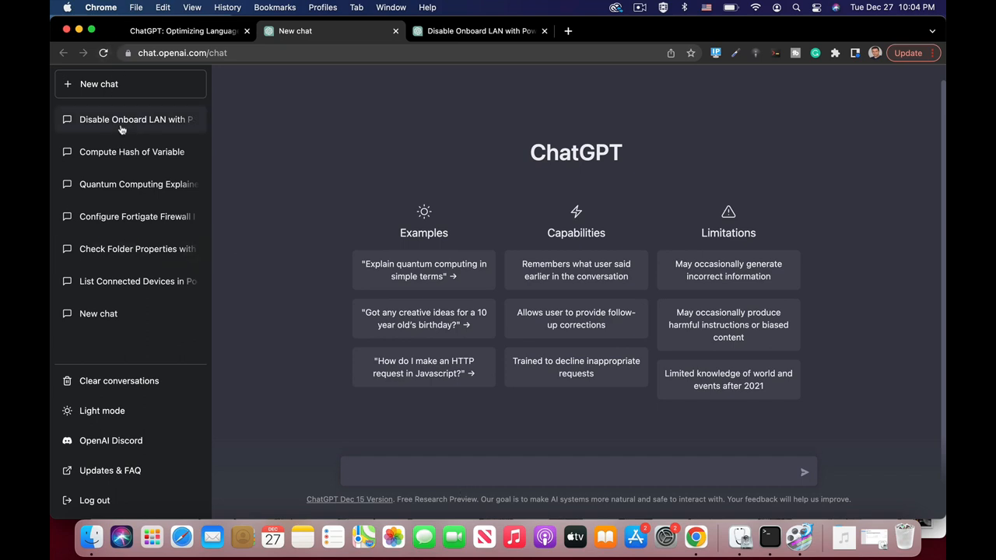
# - Revisit the Disable Onboard LAN chat, then the Compute Hash of Variable PowerShell chat
pyautogui.click(122, 118)
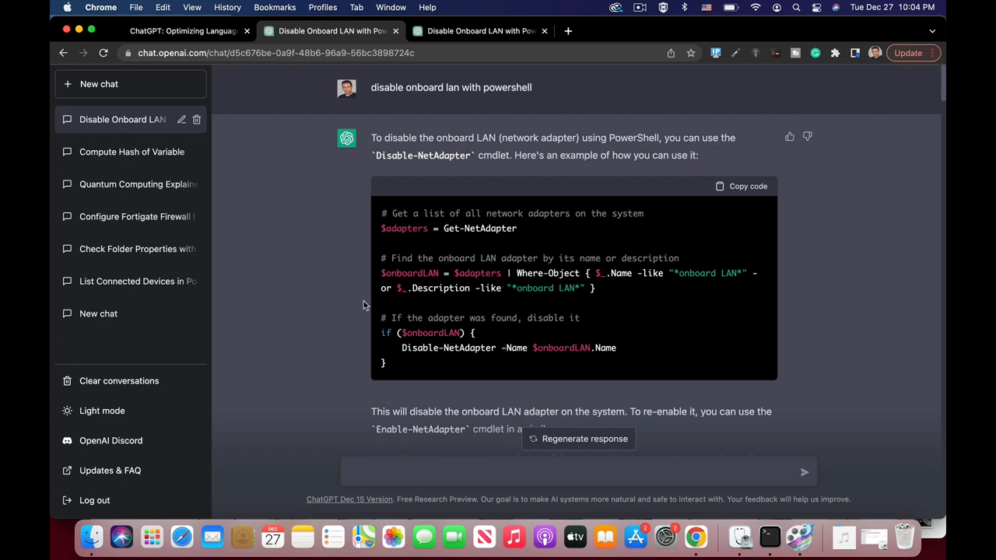
pyautogui.scroll(-3)
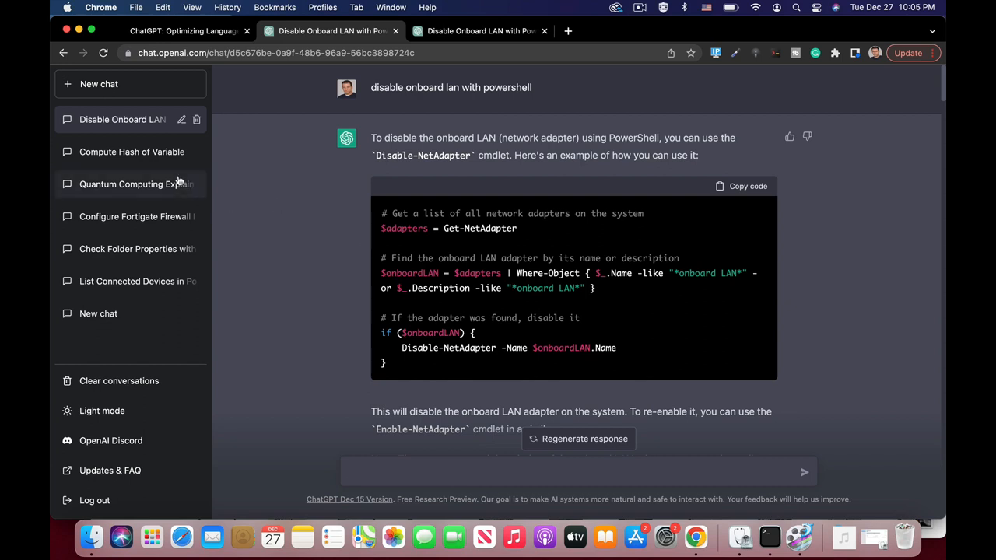
pyautogui.click(130, 153)
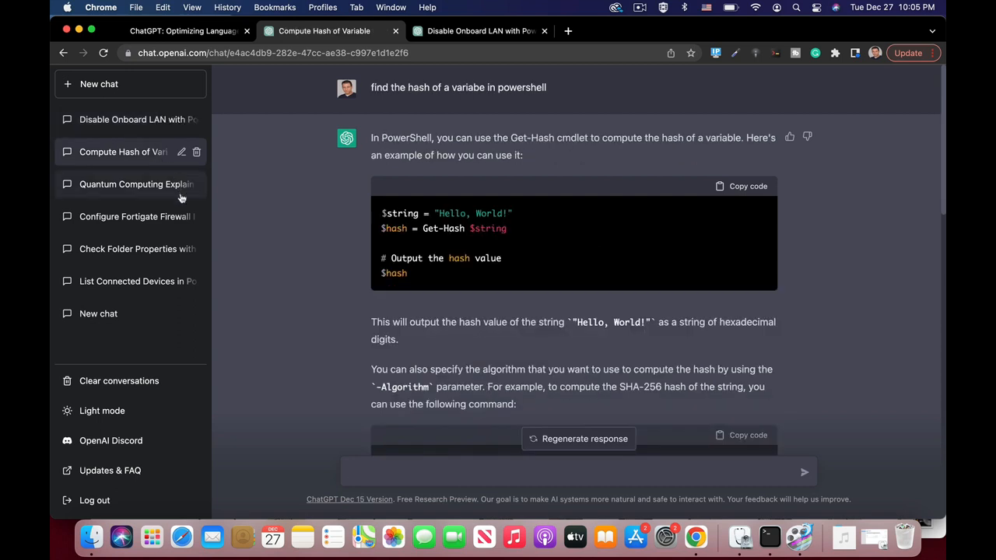
pyautogui.moveTo(246, 317)
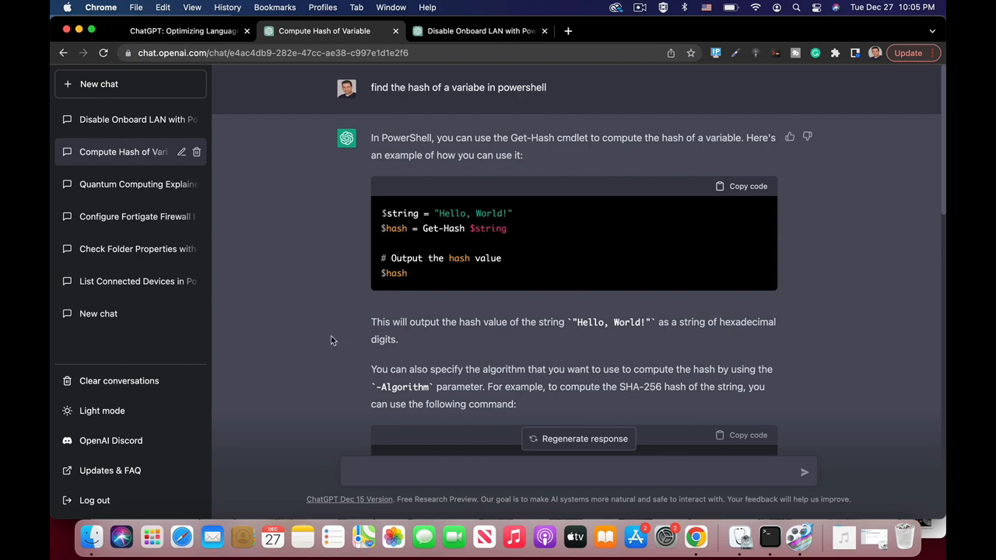
pyautogui.moveTo(262, 326)
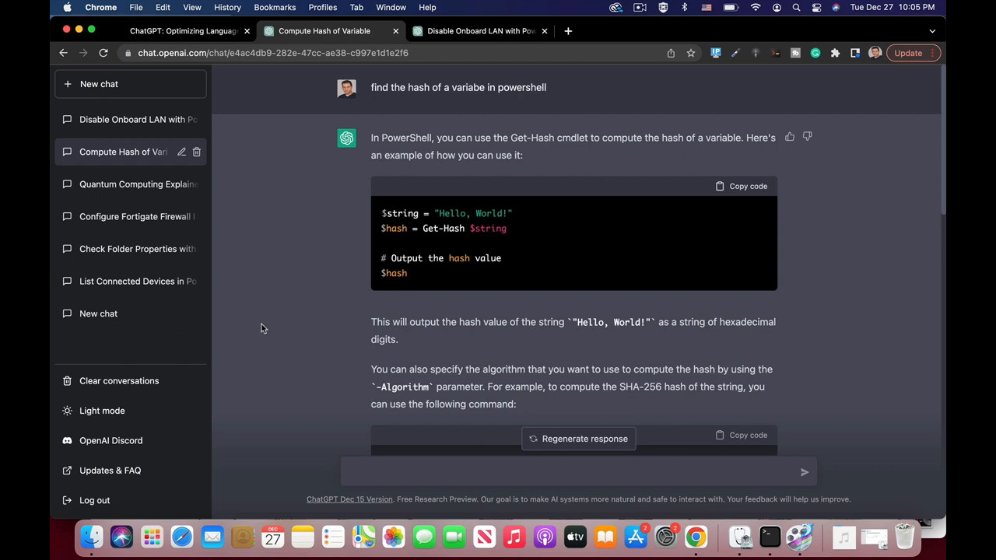
pyautogui.moveTo(226, 329)
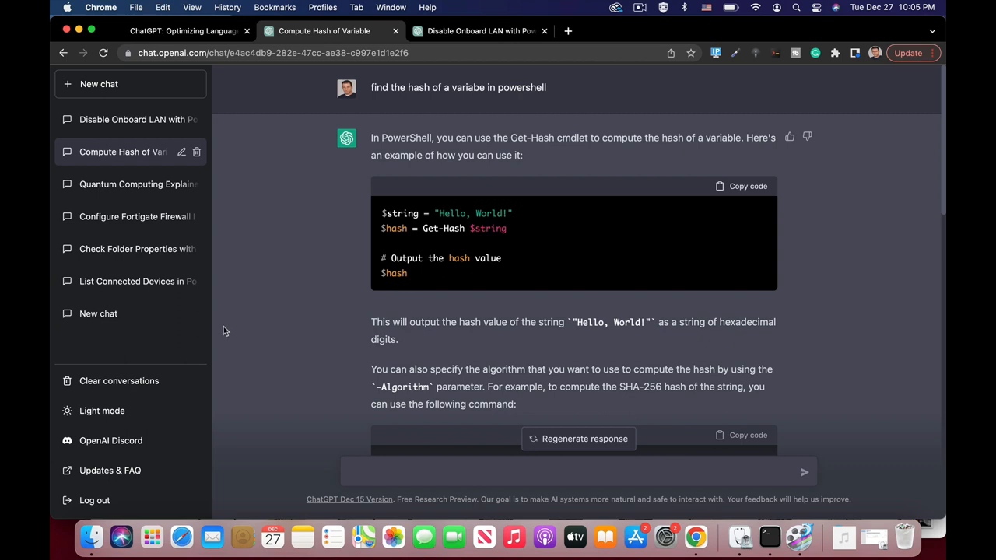
# - In a new chat, ask how to configure an interface on a FortiGate firewall and read the web-interface steps
pyautogui.click(100, 84)
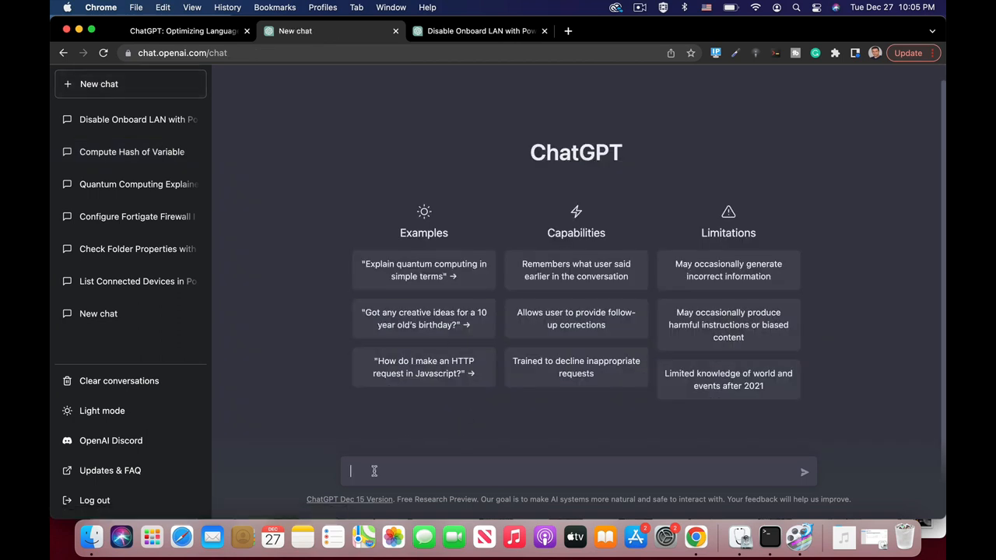
pyautogui.write('ho')
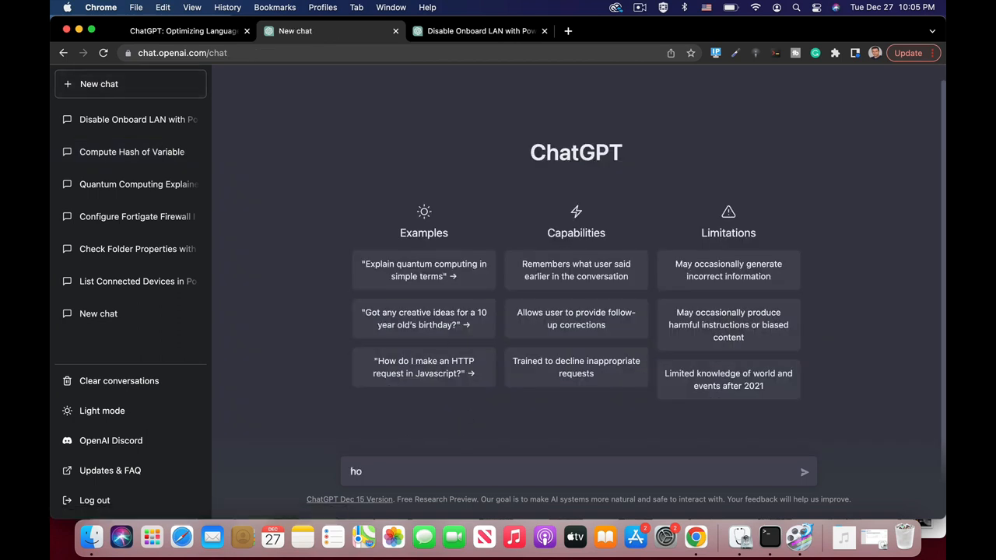
pyautogui.write('w to configure an')
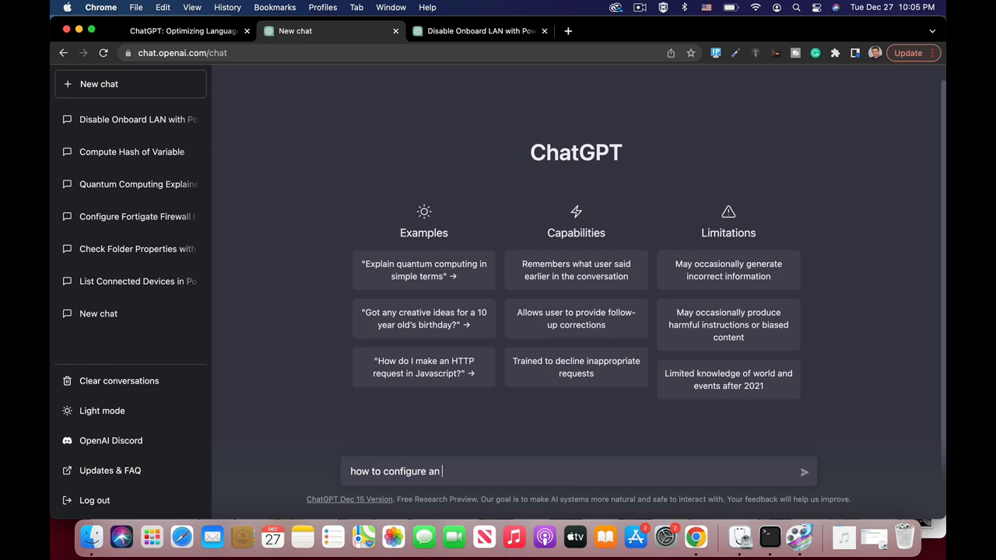
pyautogui.write('interface on a fortigate f')
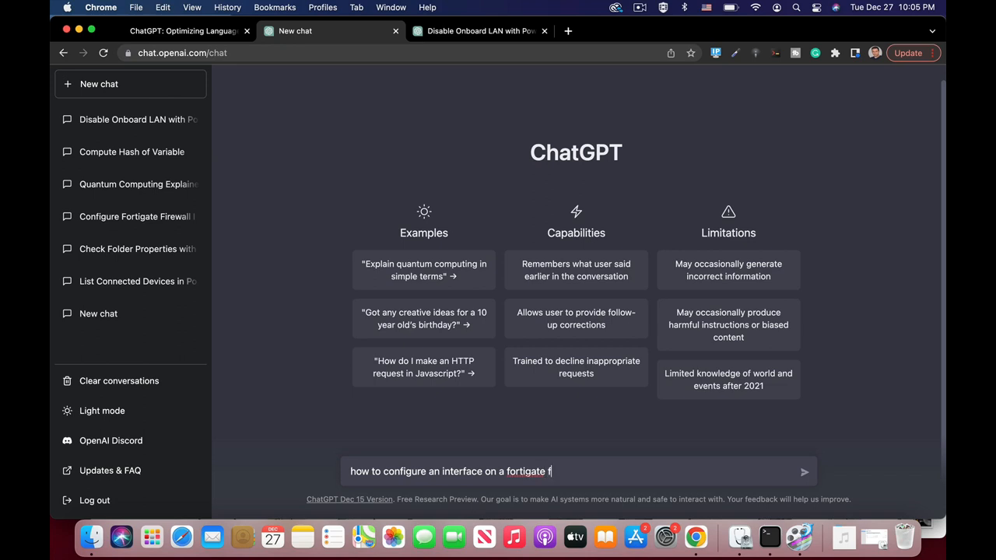
pyautogui.write('irewall')
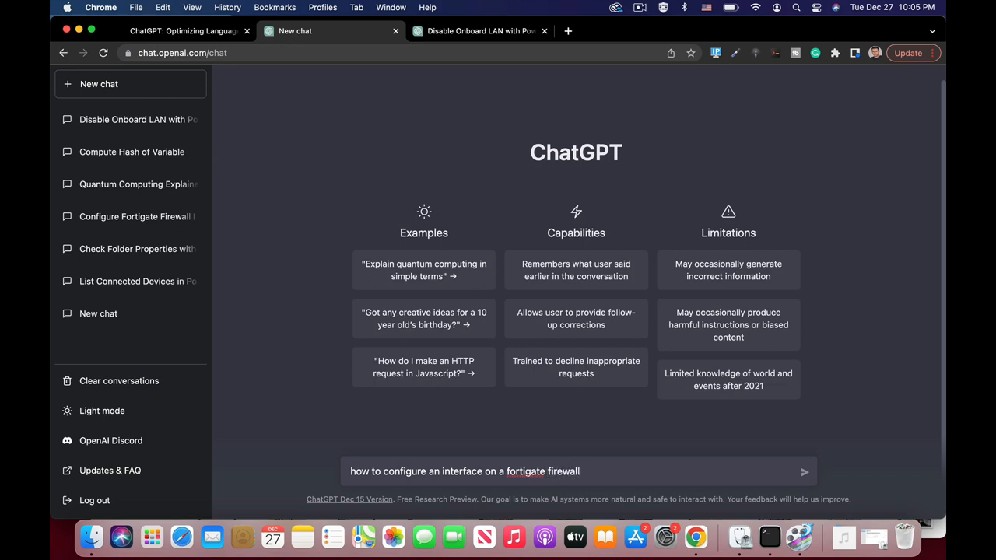
pyautogui.click(803, 472)
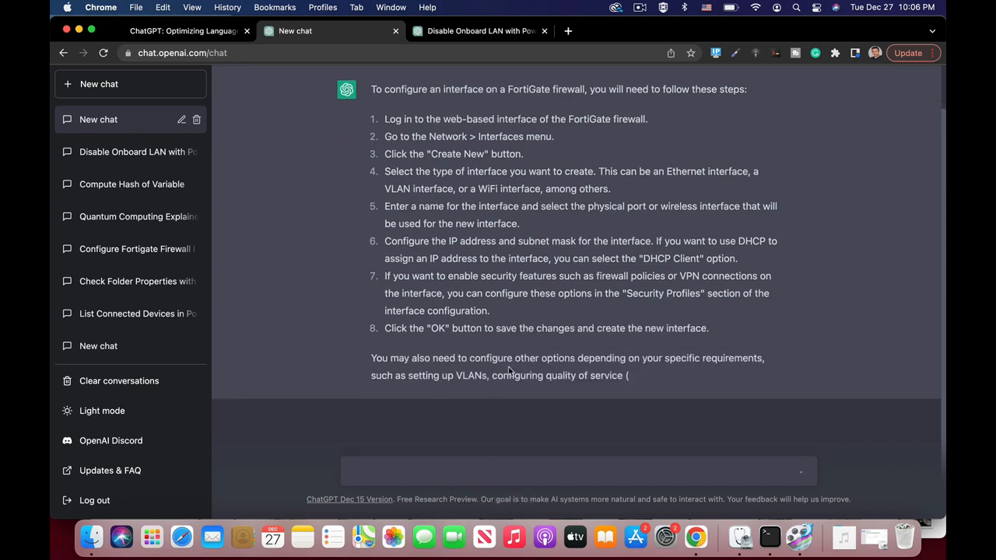
pyautogui.scroll(-3)
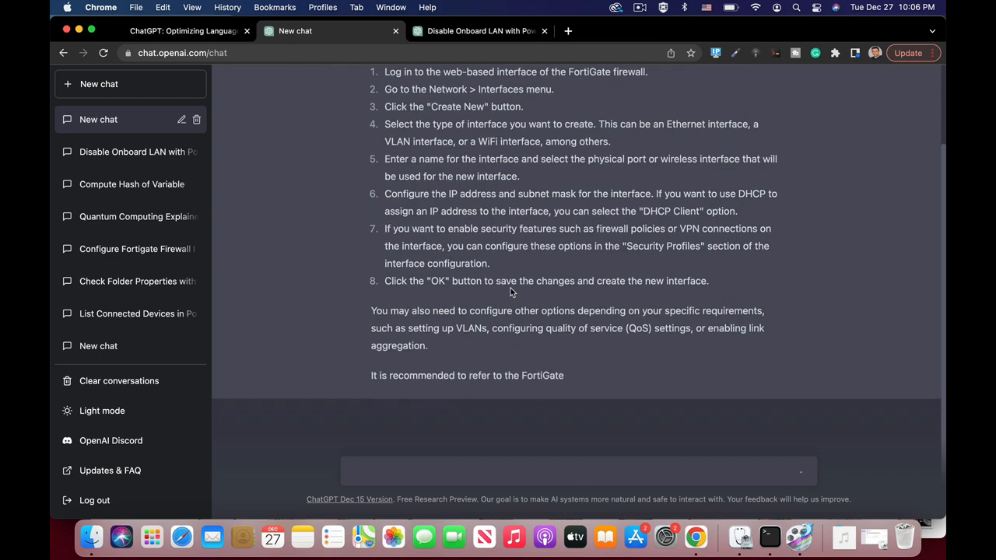
pyautogui.scroll(-3)
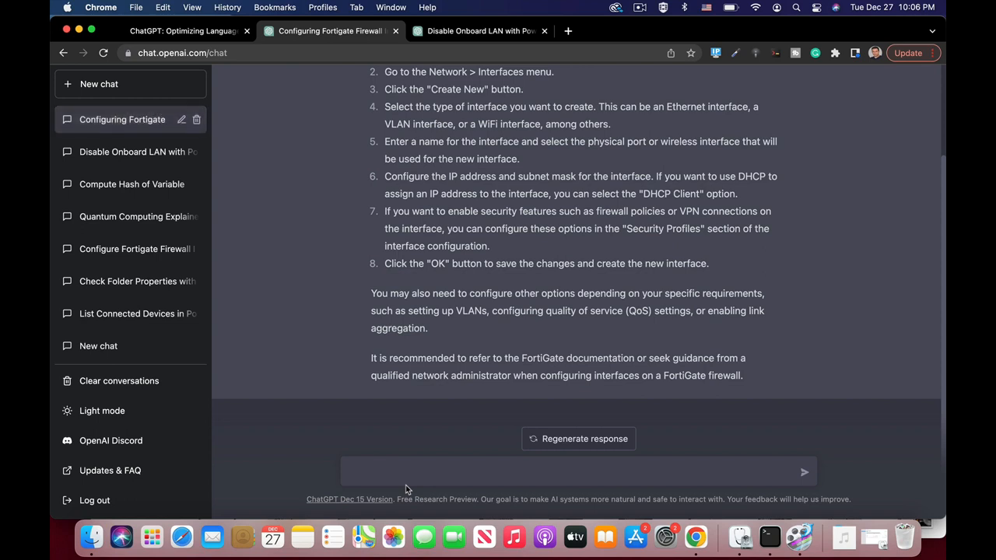
# - Ask how to configure an interface on a FortiGate using the command line
pyautogui.write('h')
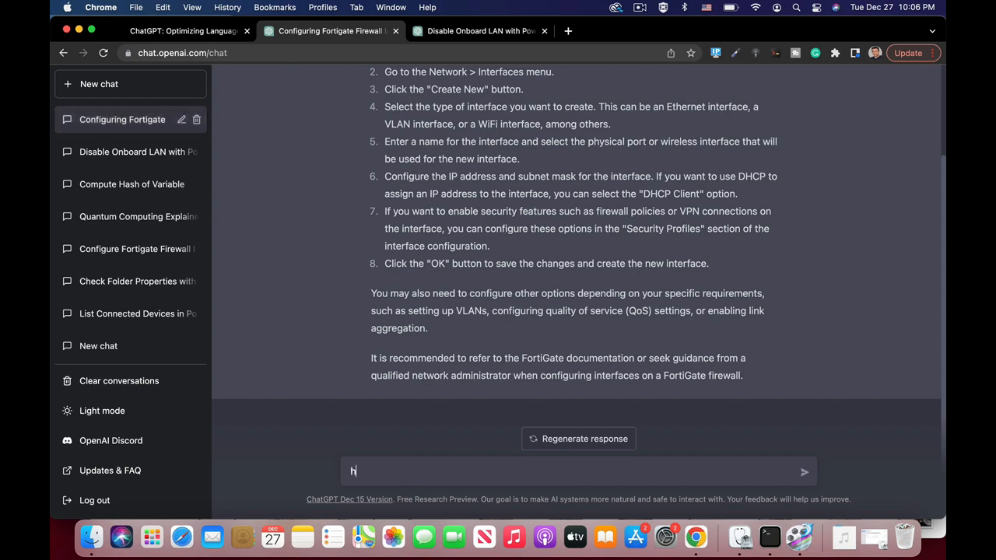
pyautogui.write('ow to conf')
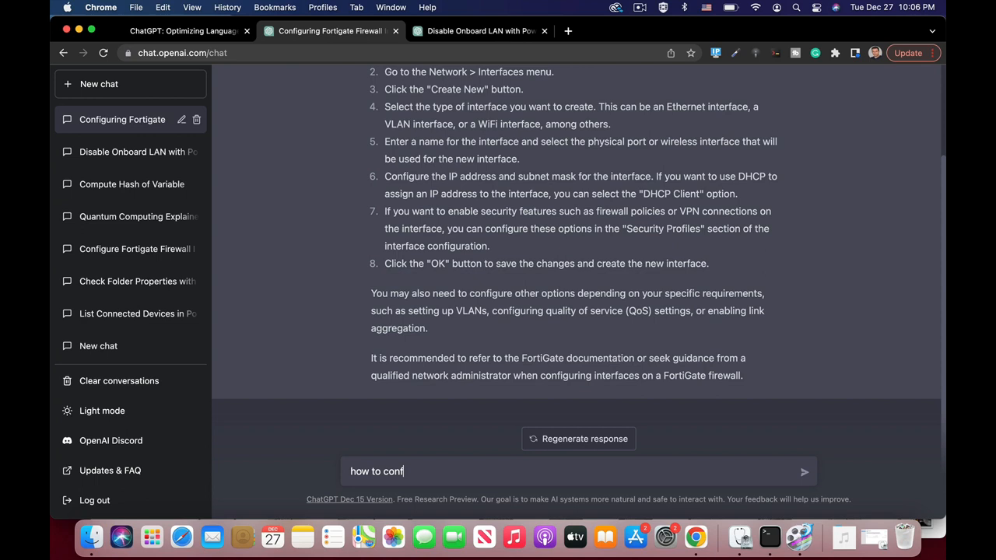
pyautogui.write('igure a')
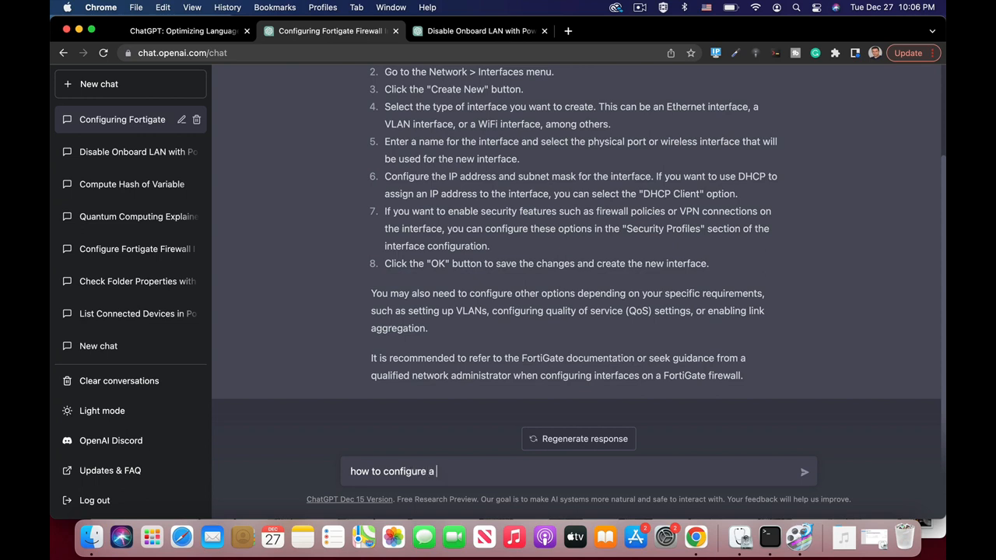
pyautogui.write('n interface on a fortigate')
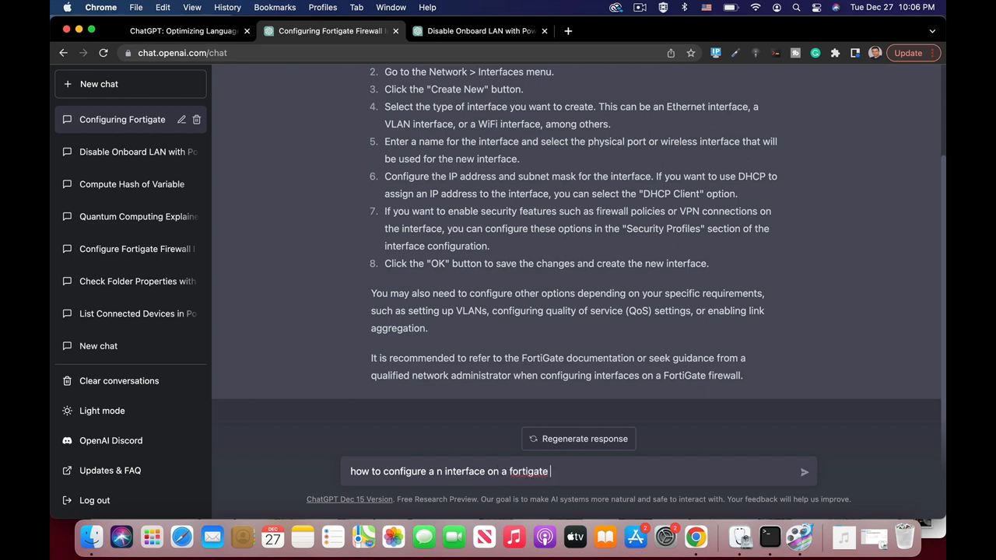
pyautogui.write('using the c')
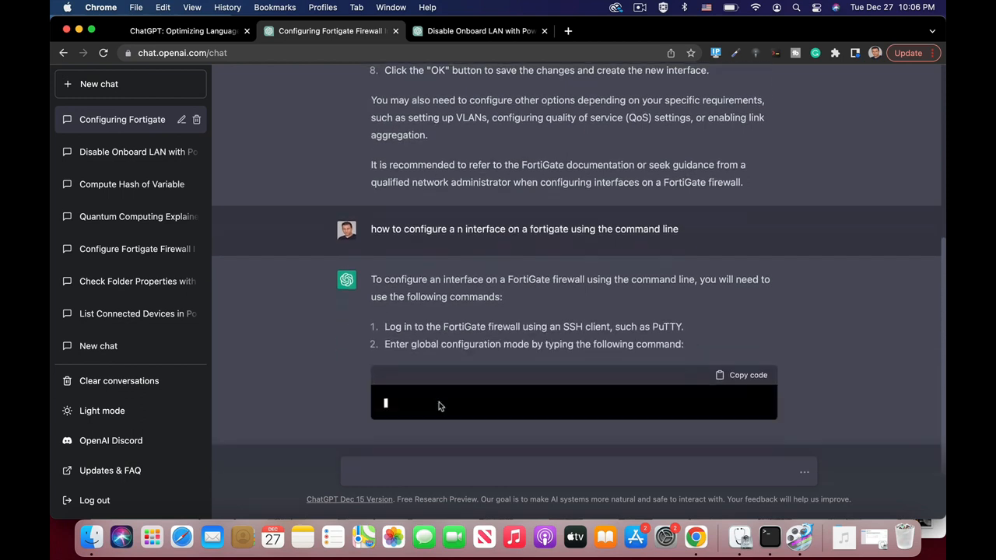
# - Follow the streaming CLI answer down to the show system interface command and closing advice
pyautogui.scroll(-3)
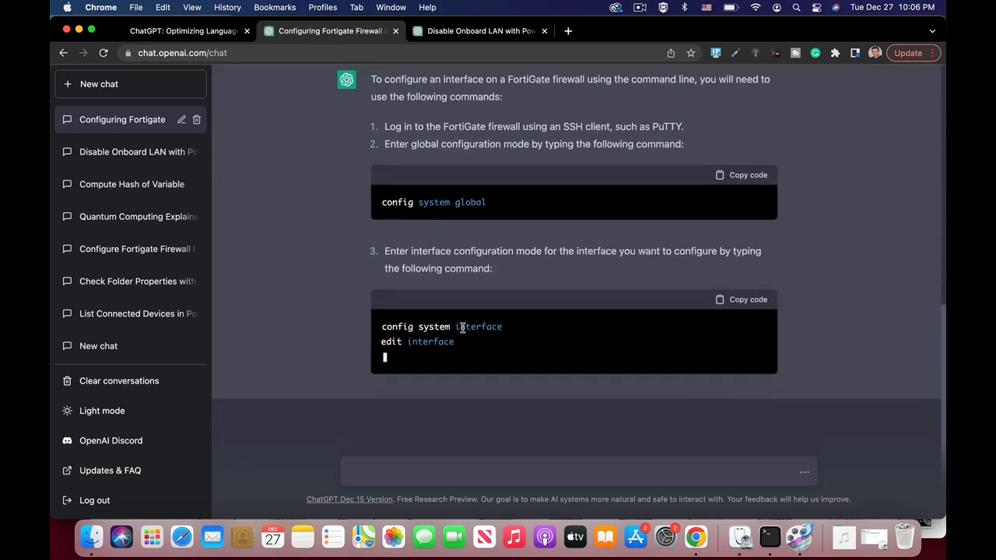
pyautogui.scroll(-3)
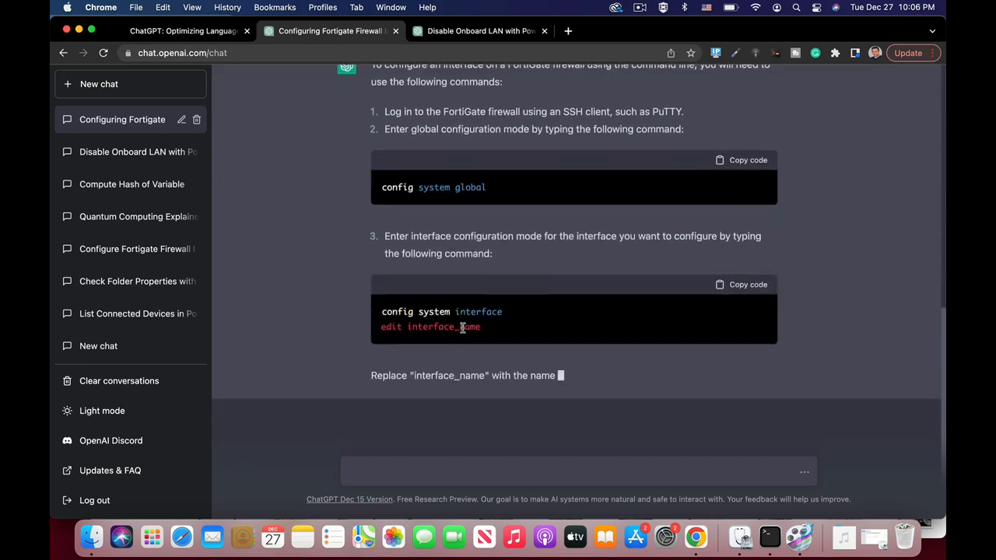
pyautogui.scroll(-3)
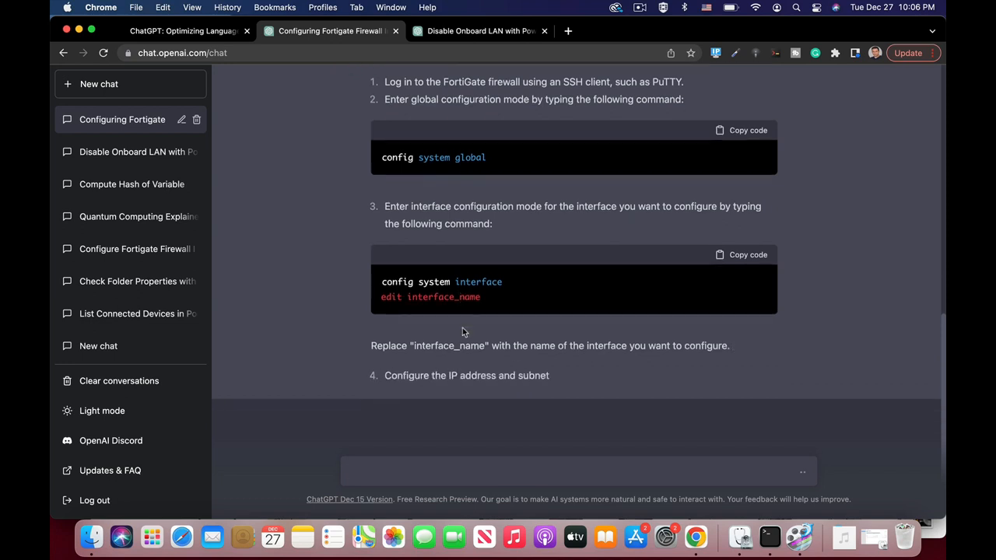
pyautogui.scroll(-3)
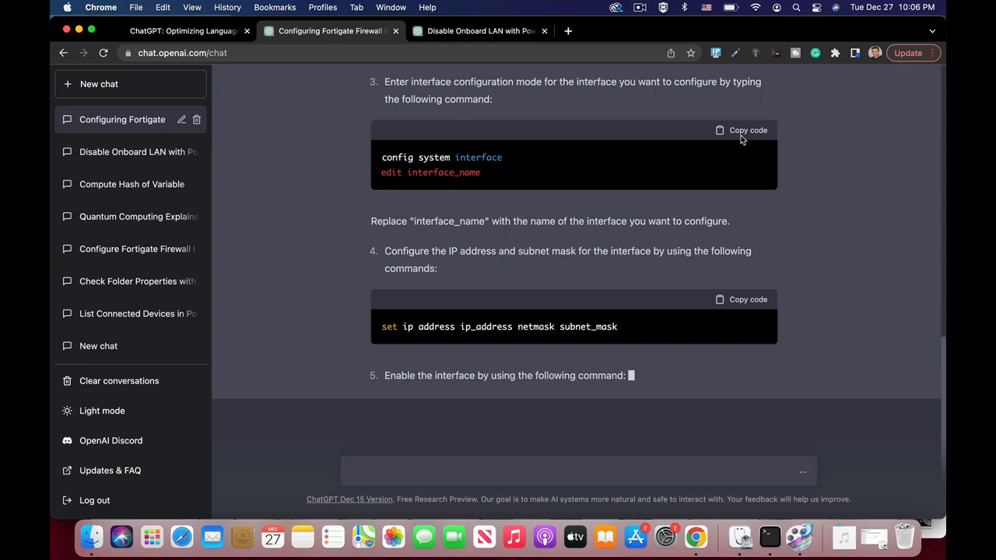
pyautogui.scroll(-3)
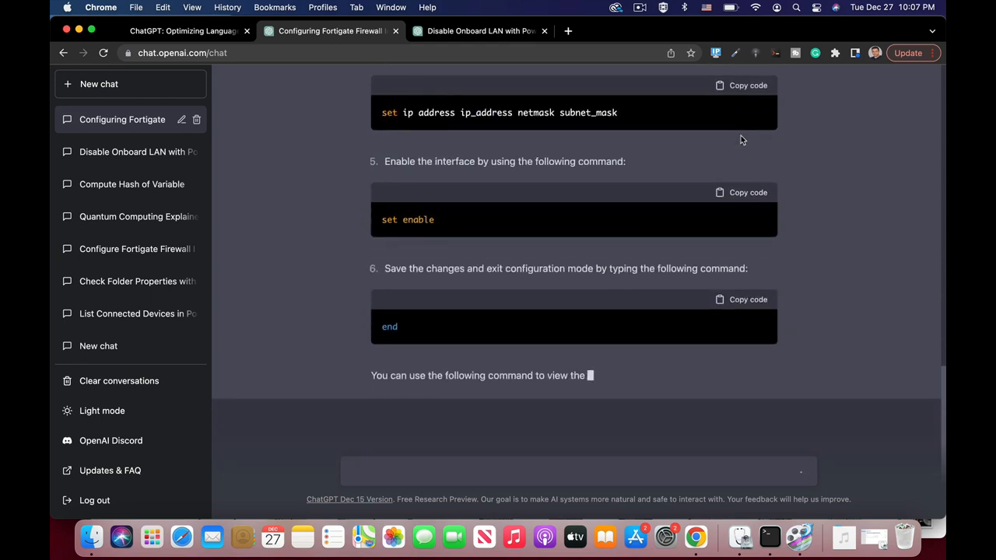
pyautogui.scroll(-3)
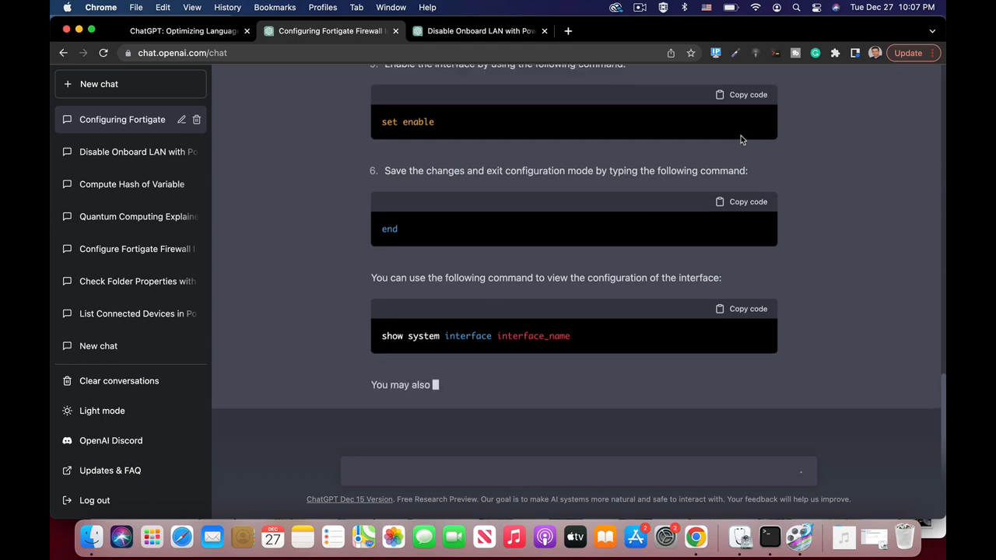
pyautogui.scroll(-3)
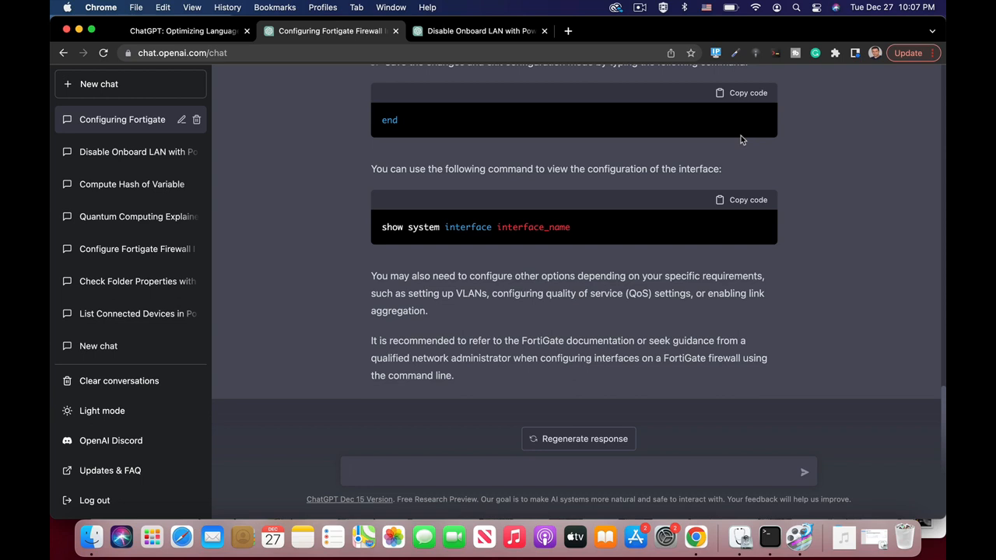
# - Ask how to configure a static route on a FortiGate using the CLI and read to show router static
pyautogui.write('h')
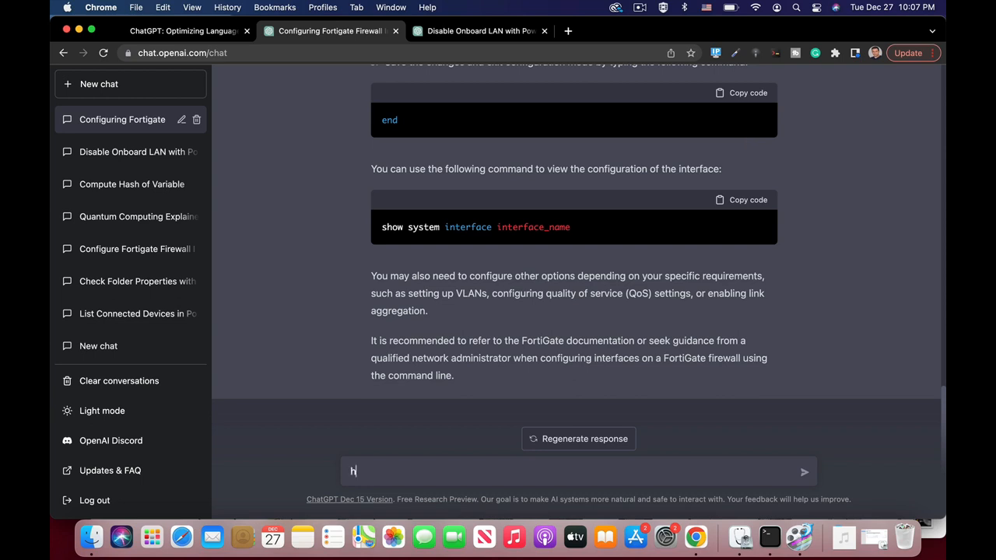
pyautogui.write('ow to configure')
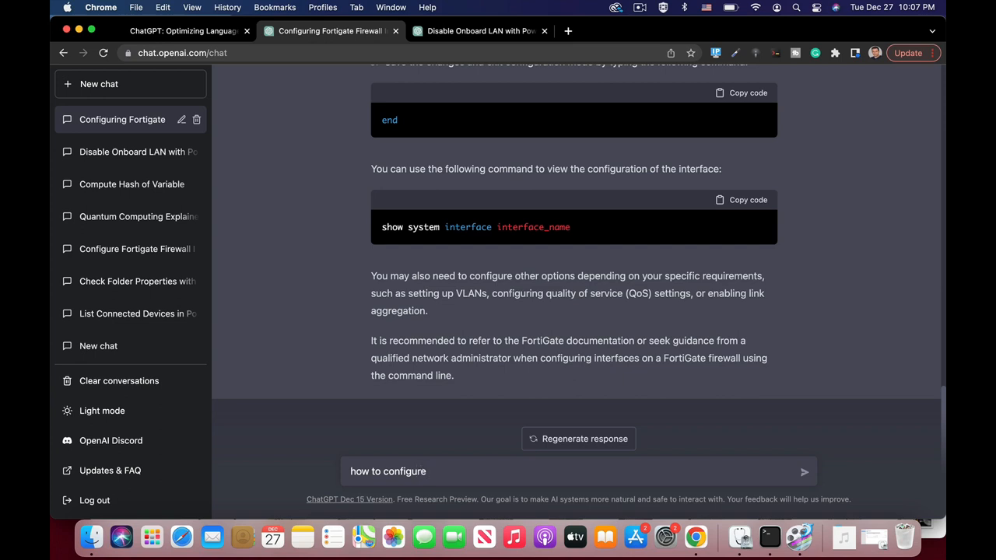
pyautogui.write('a static route on a')
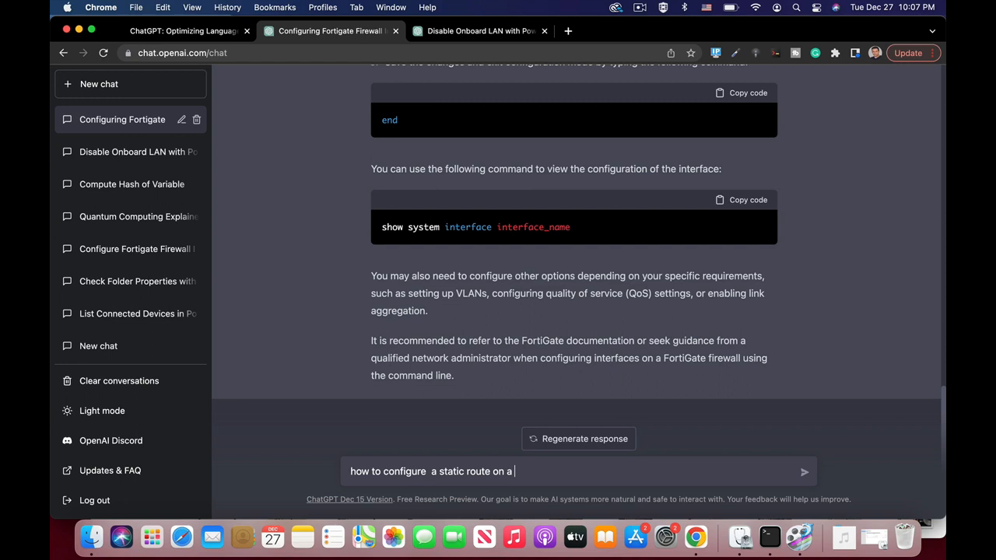
pyautogui.write('fortigate')
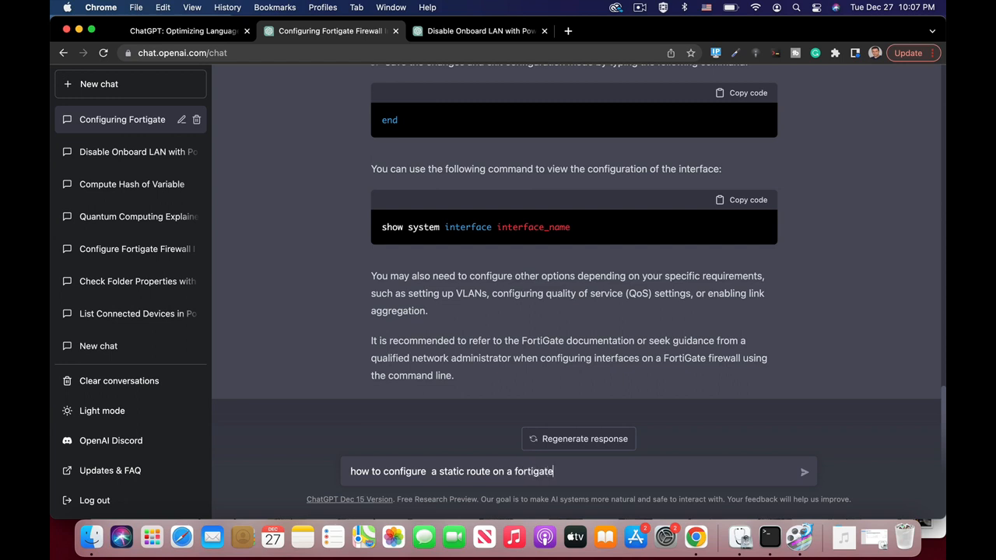
pyautogui.write('using')
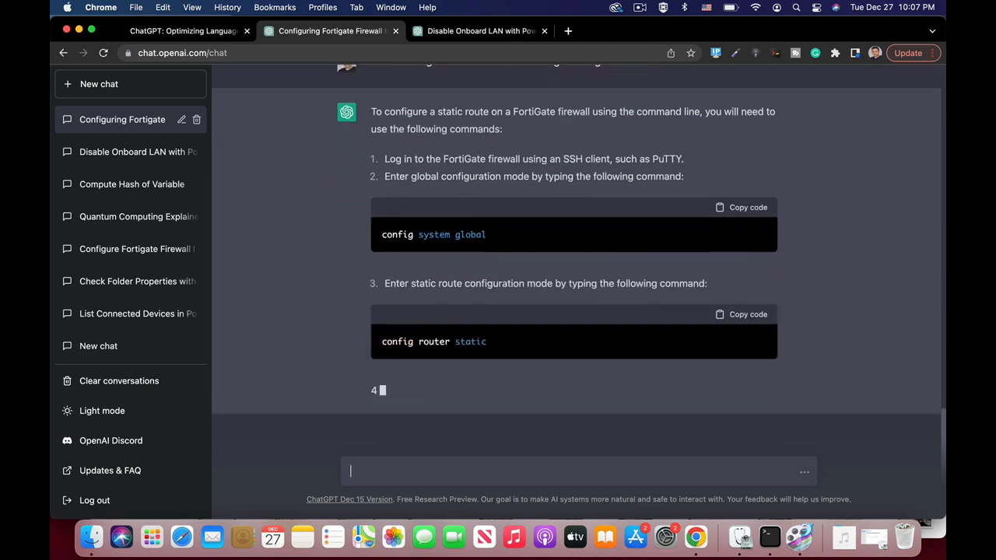
pyautogui.scroll(-3)
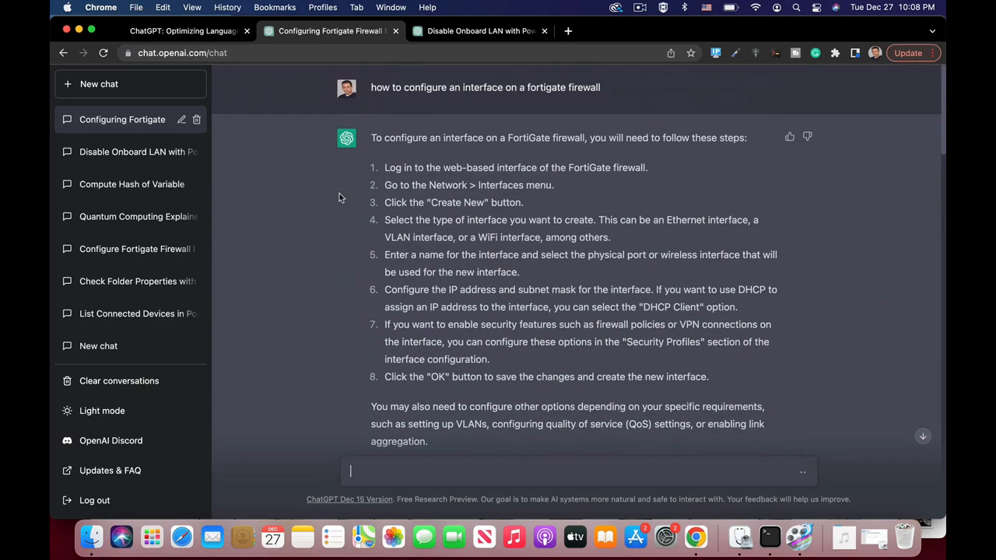
pyautogui.scroll(-3)
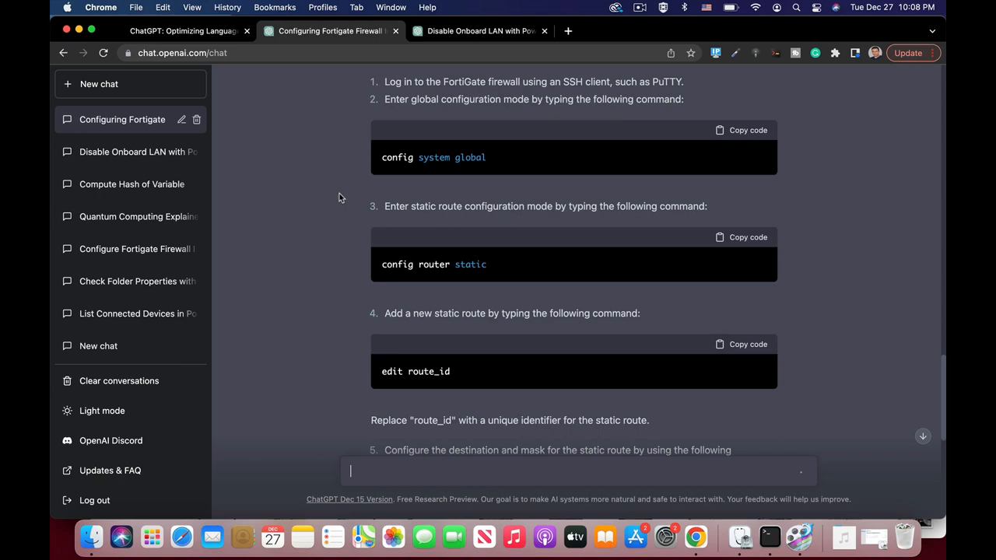
pyautogui.scroll(-3)
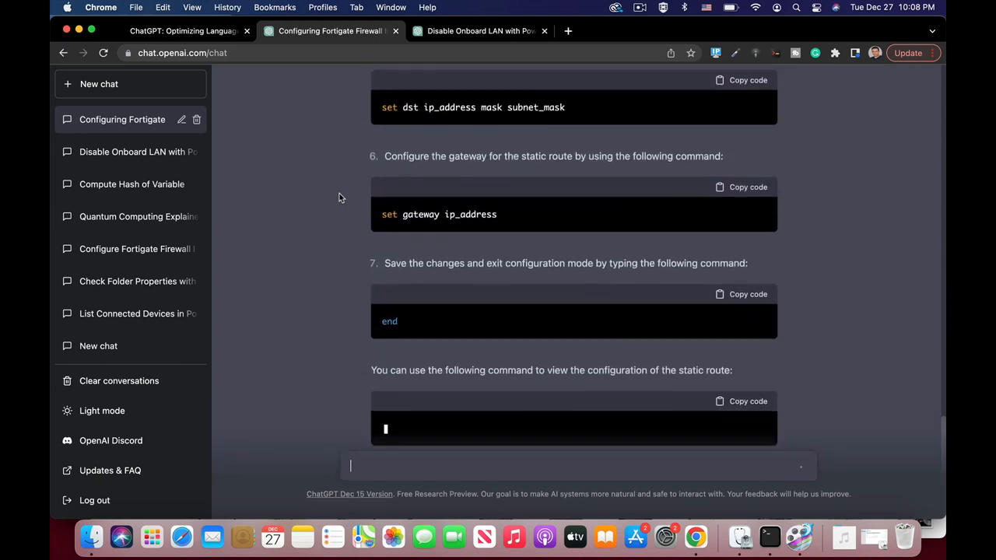
pyautogui.scroll(-3)
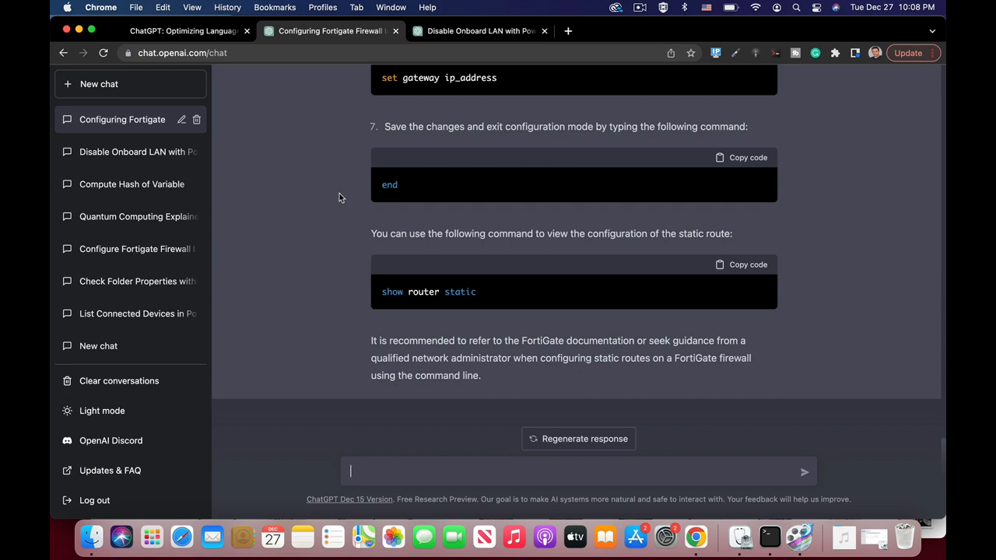
# - Ask to configure HA on a FortiGate with the command line and read to show system ha
pyautogui.write('configure')
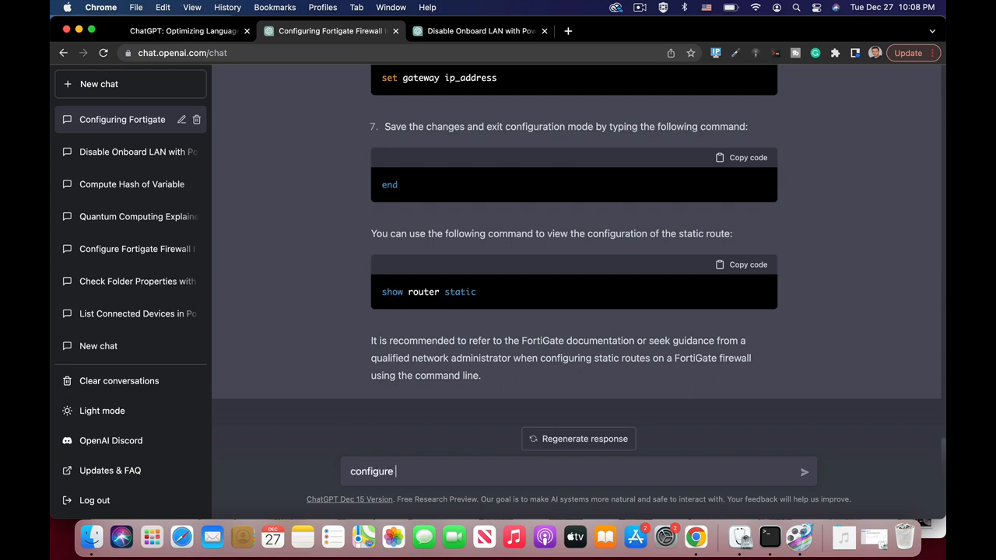
pyautogui.write('HA o')
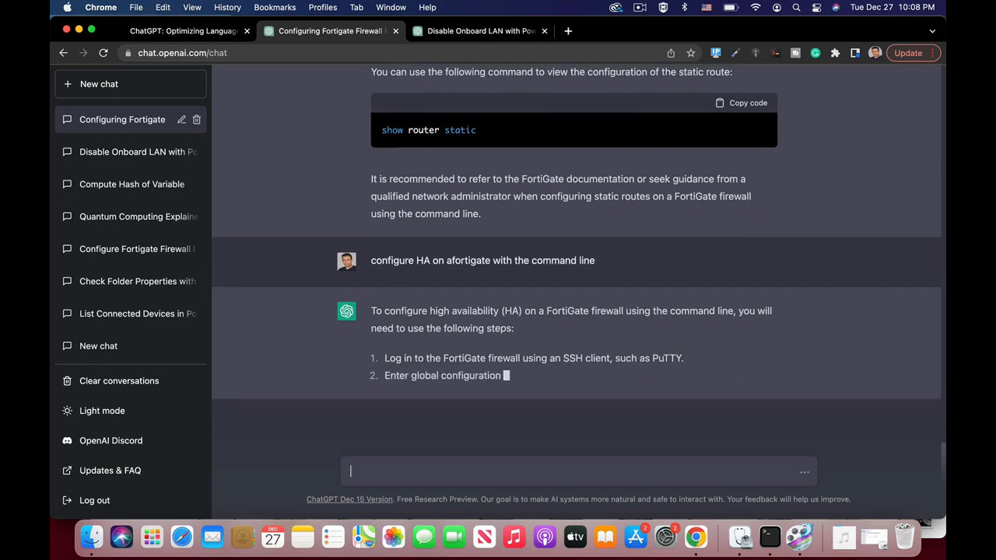
pyautogui.scroll(-3)
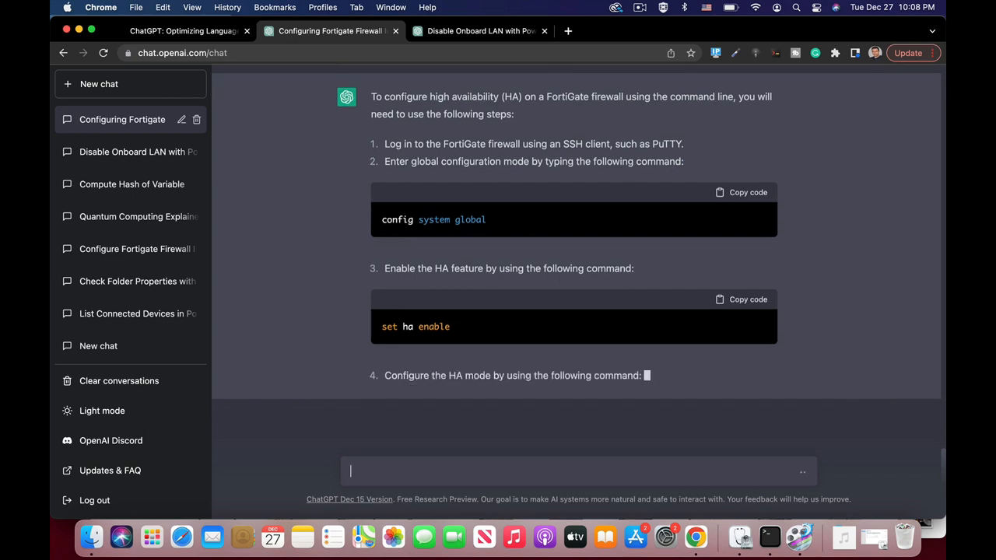
pyautogui.scroll(-3)
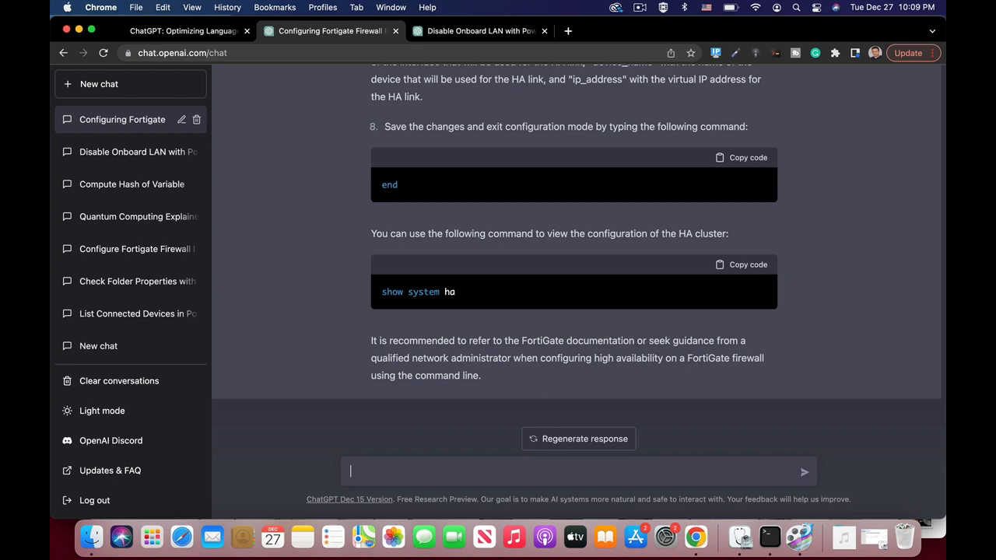
# - Ask ChatGPT how to configure a FortiAnalyzer
pyautogui.write('confi')
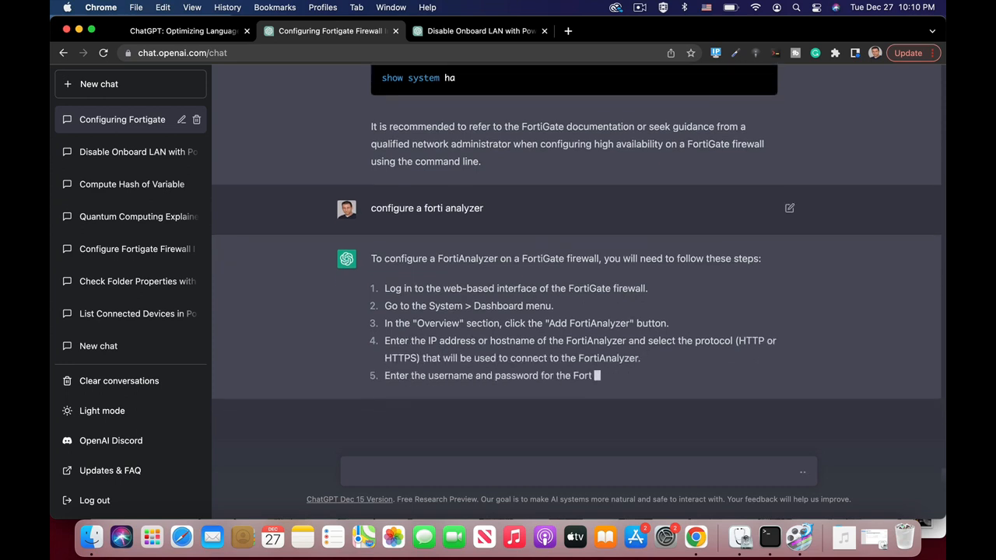
# - Draft 'what is the default ip address of a fortigate out of the box' while the FortiAnalyzer answer finishes
pyautogui.write('what is the defauly')
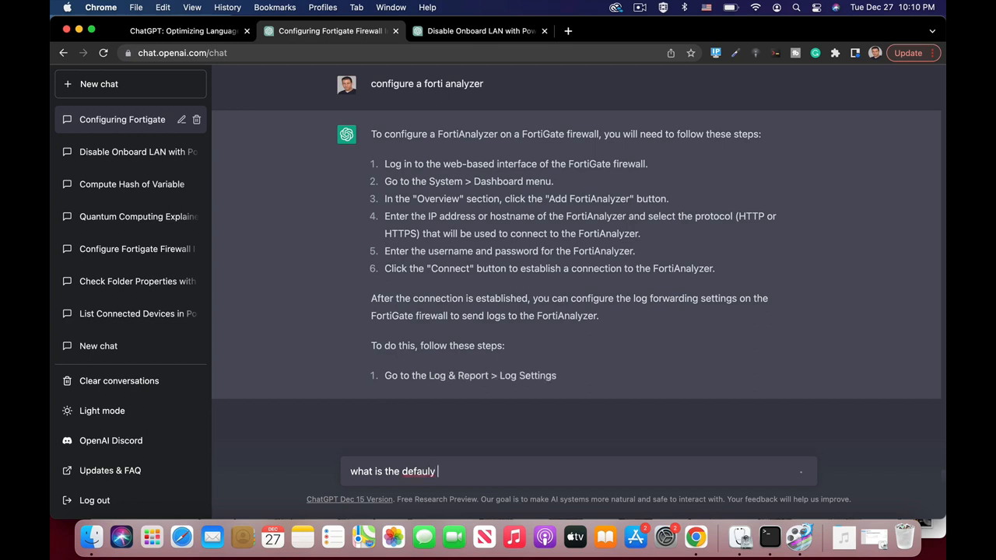
pyautogui.write('ip address of a')
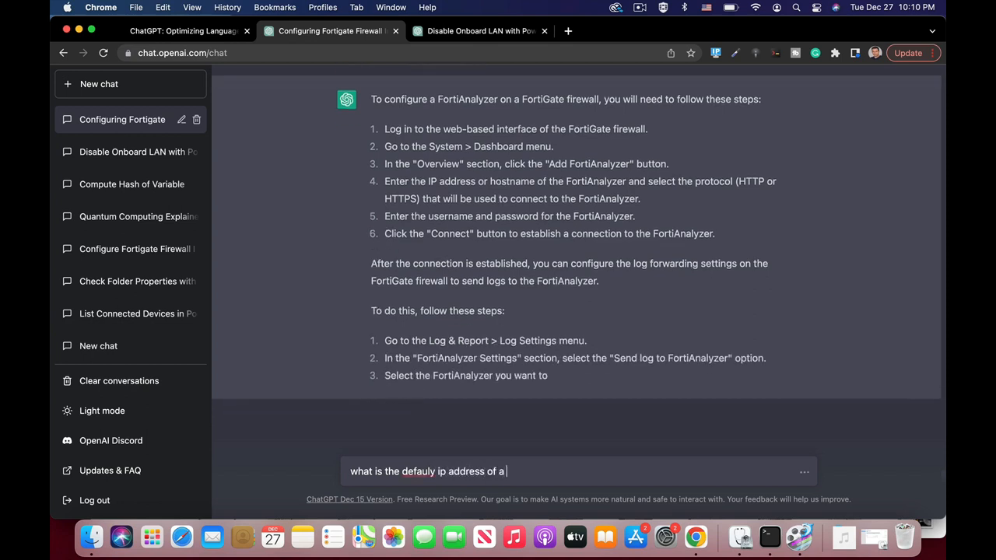
pyautogui.write('fortigate')
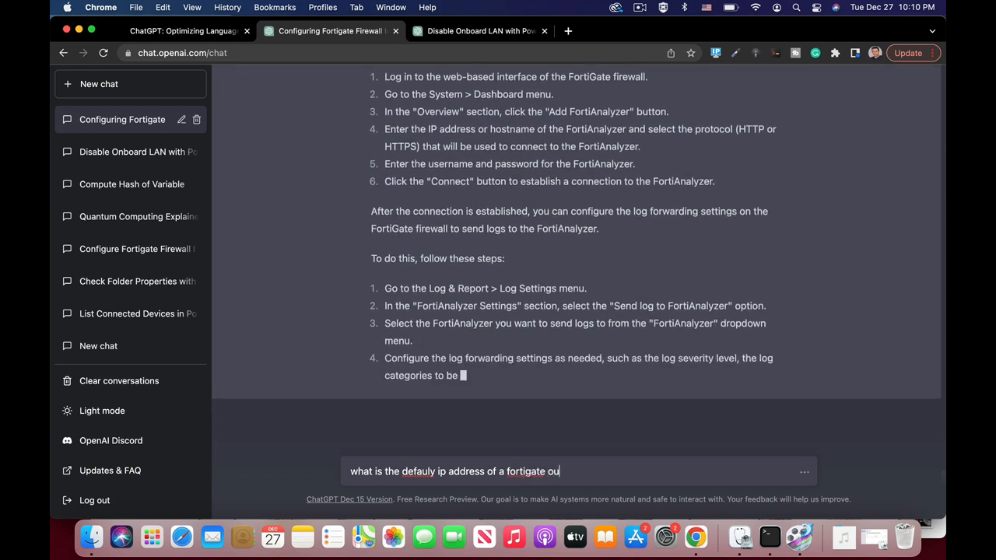
pyautogui.write('out of the')
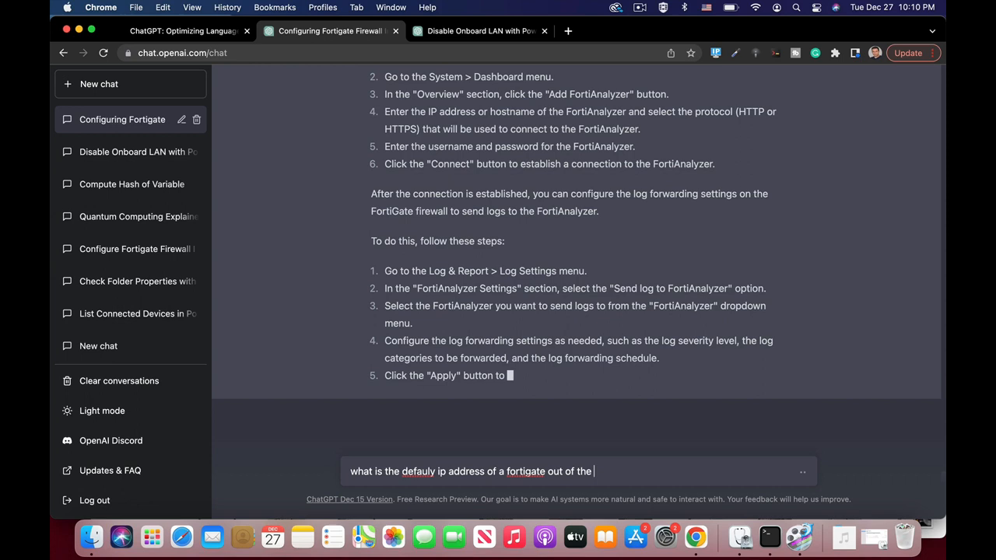
pyautogui.write('box')
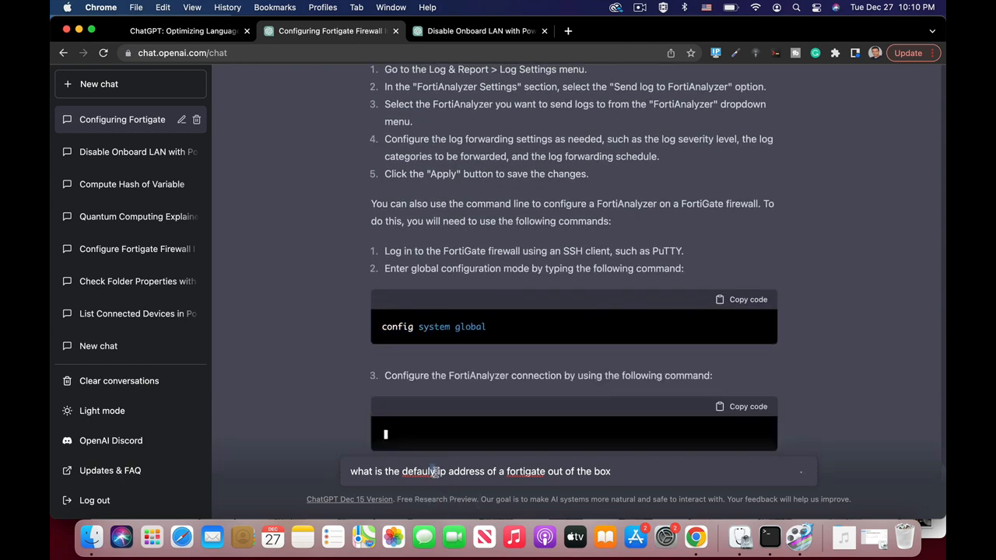
pyautogui.scroll(-3)
pyautogui.write('t')
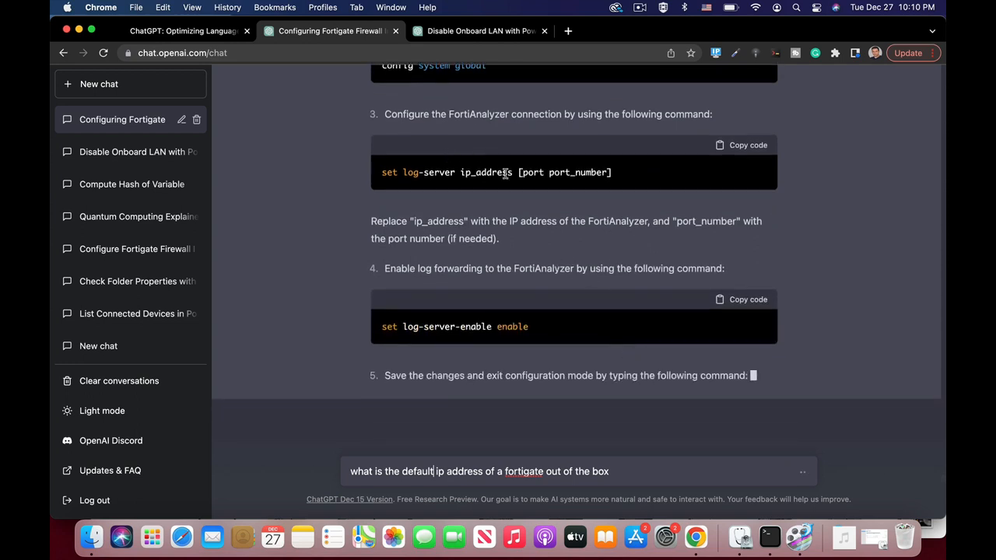
pyautogui.scroll(-3)
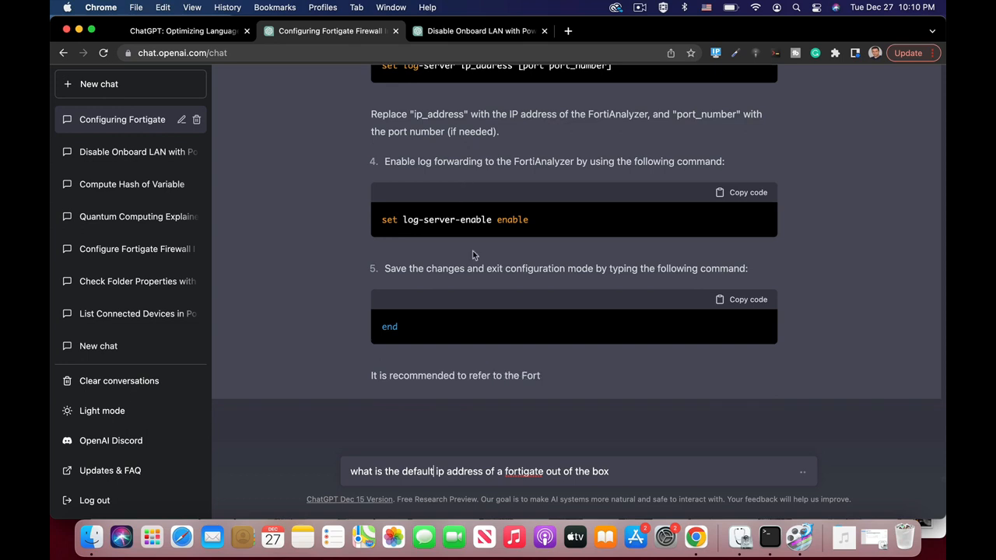
pyautogui.scroll(-3)
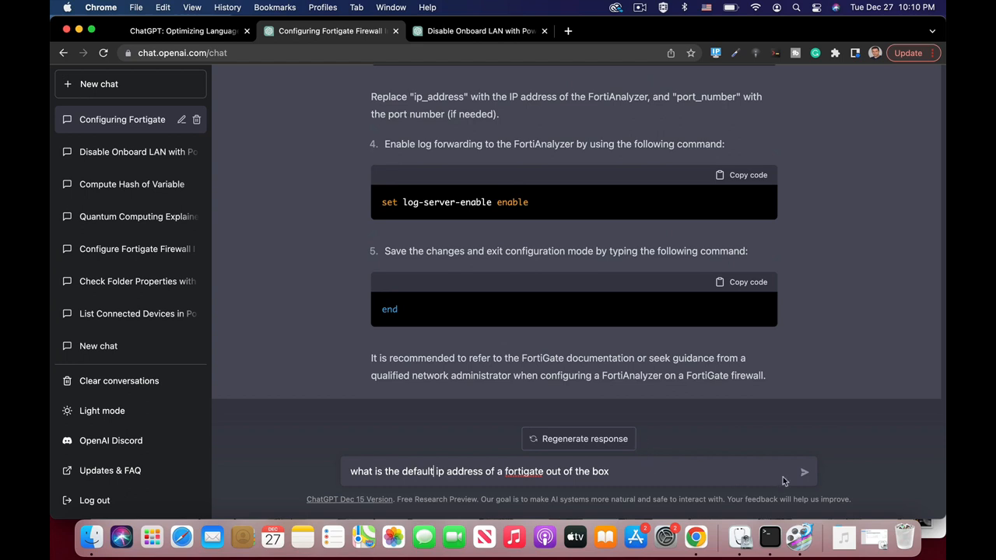
# - Send the default-IP question and read the list 192.168.1.99, 192.168.0.99 and 10.0.0.99
pyautogui.click(803, 472)
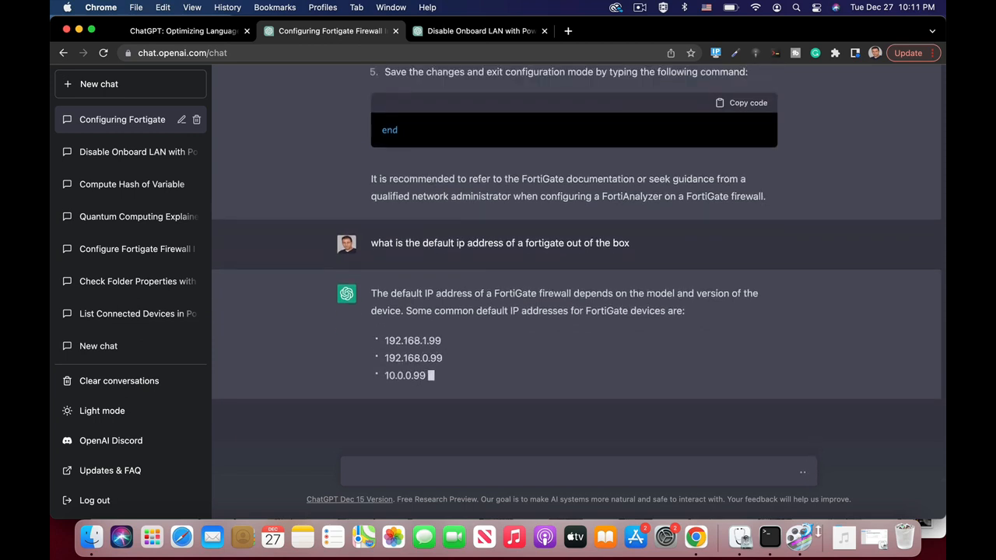
pyautogui.scroll(-3)
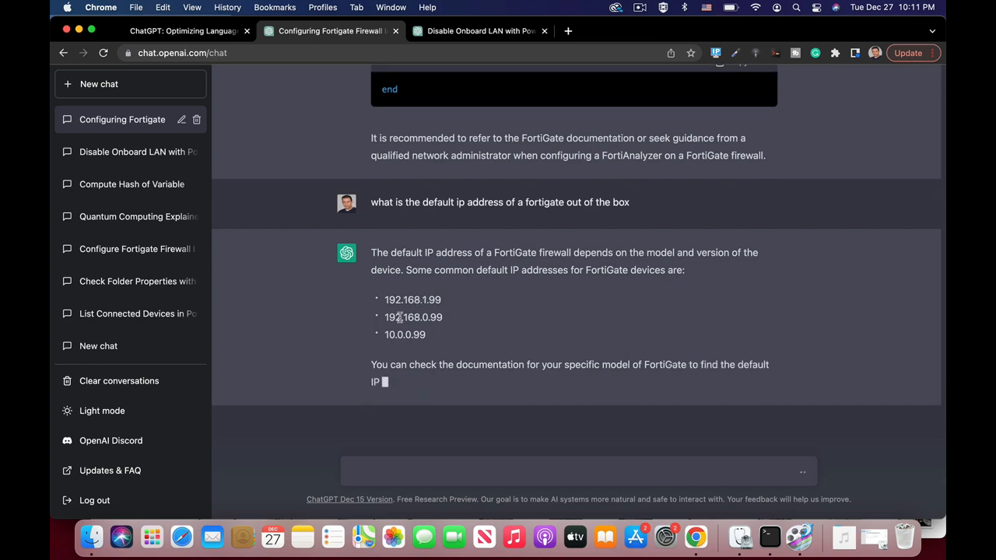